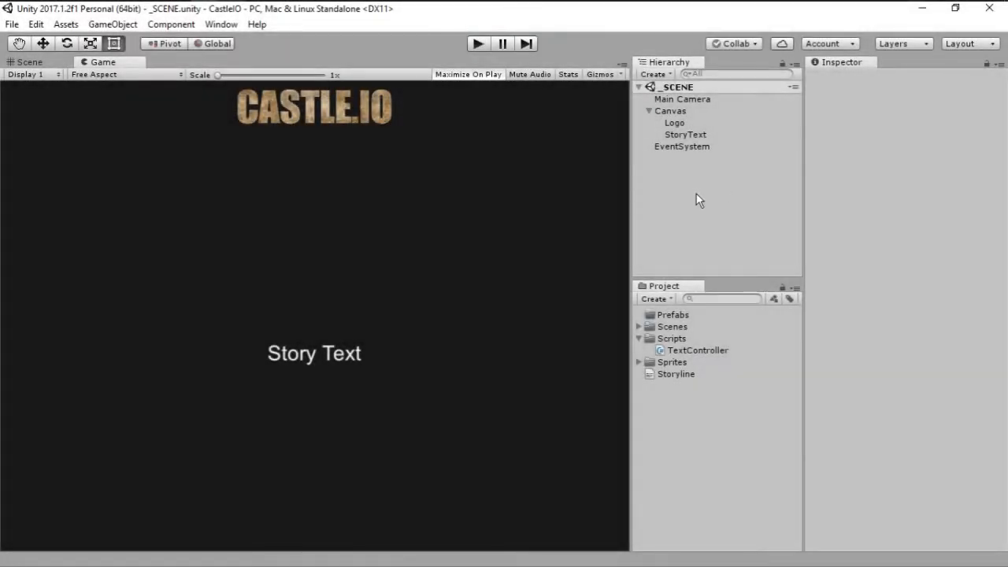
Step: Run the finished CastleIO story game in Play mode, then stop the preview
click(477, 43)
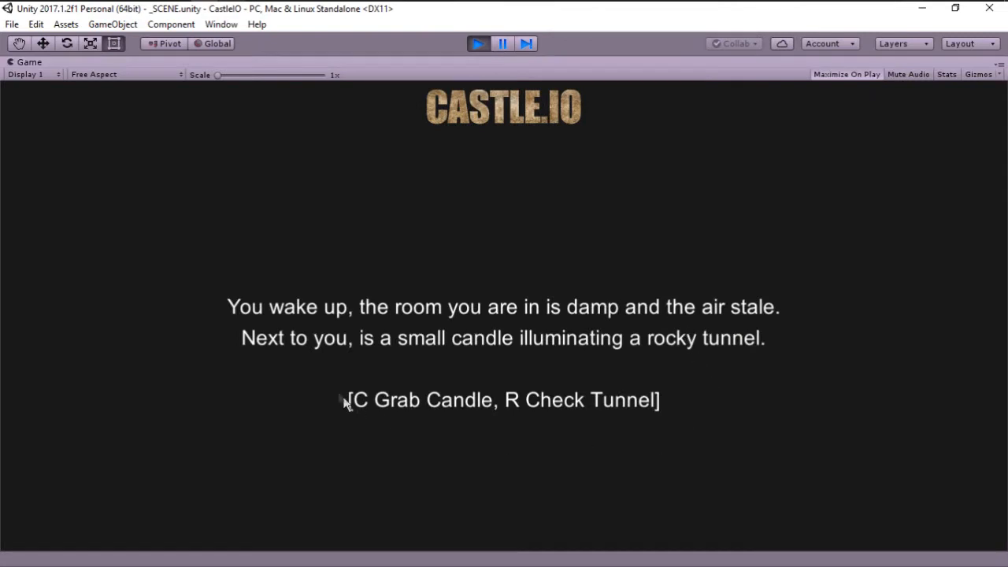
mouse_move(392, 460)
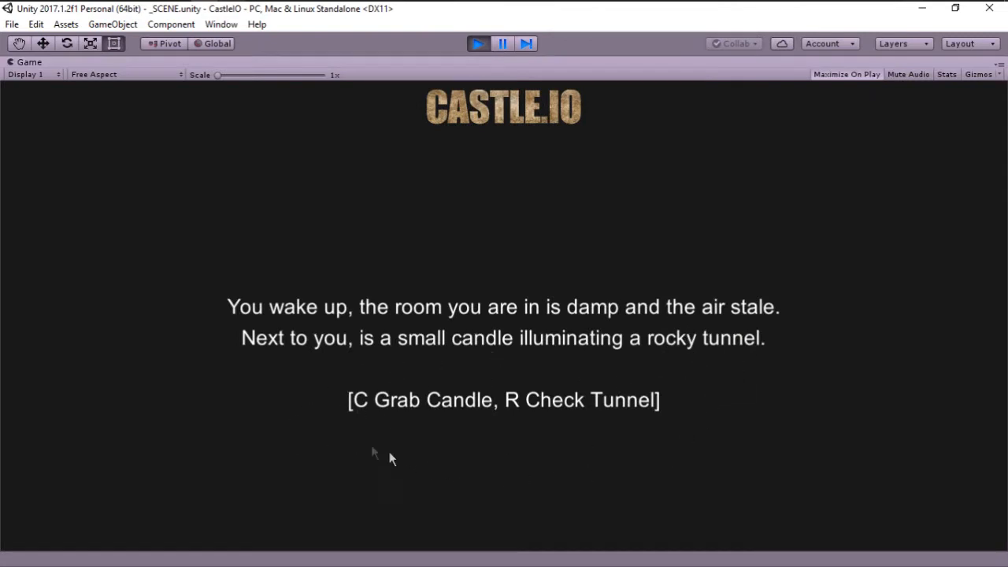
mouse_move(697, 428)
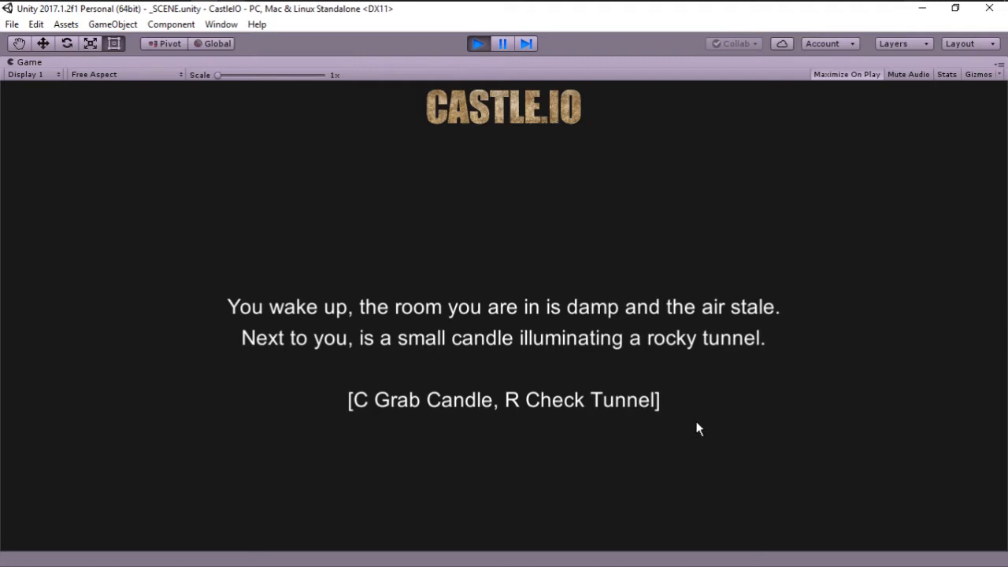
click(477, 43)
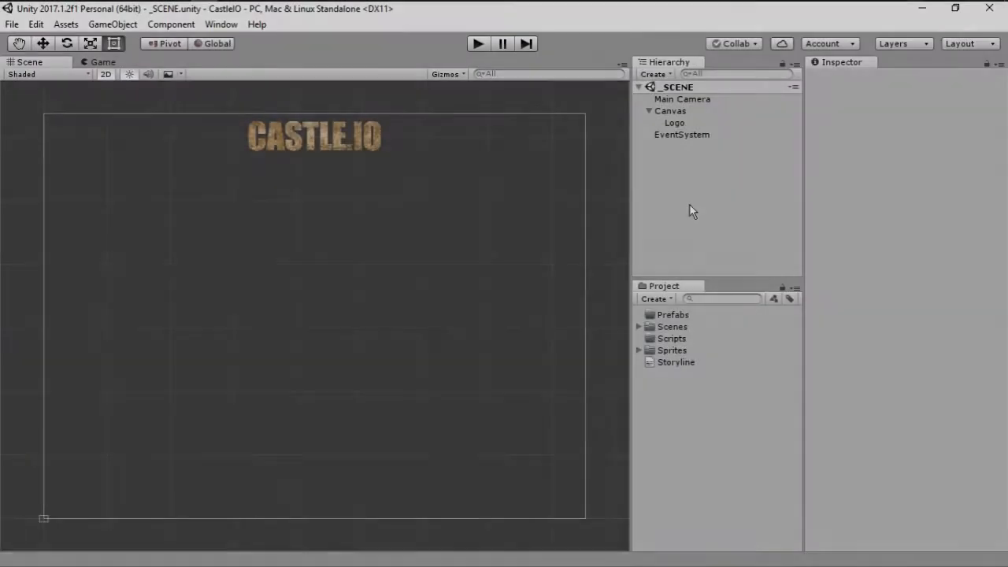
Step: Create a UI Text element as a child of the Canvas
right_click(670, 111)
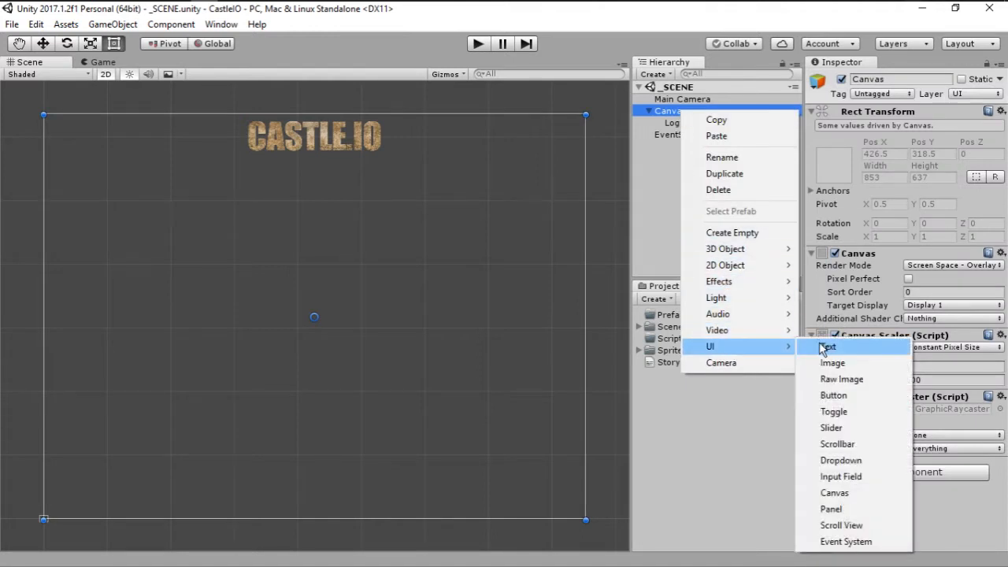
click(827, 347)
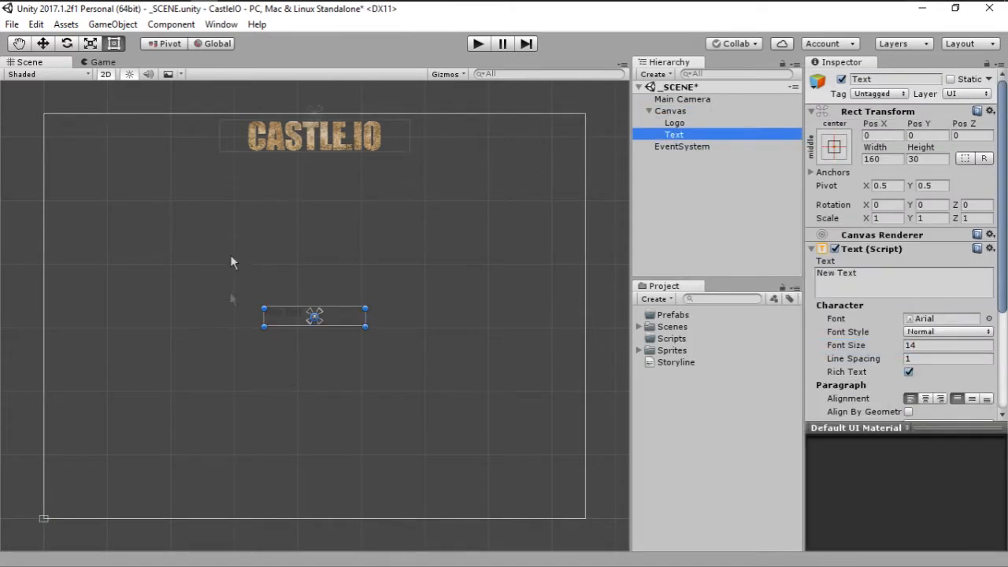
mouse_move(394, 334)
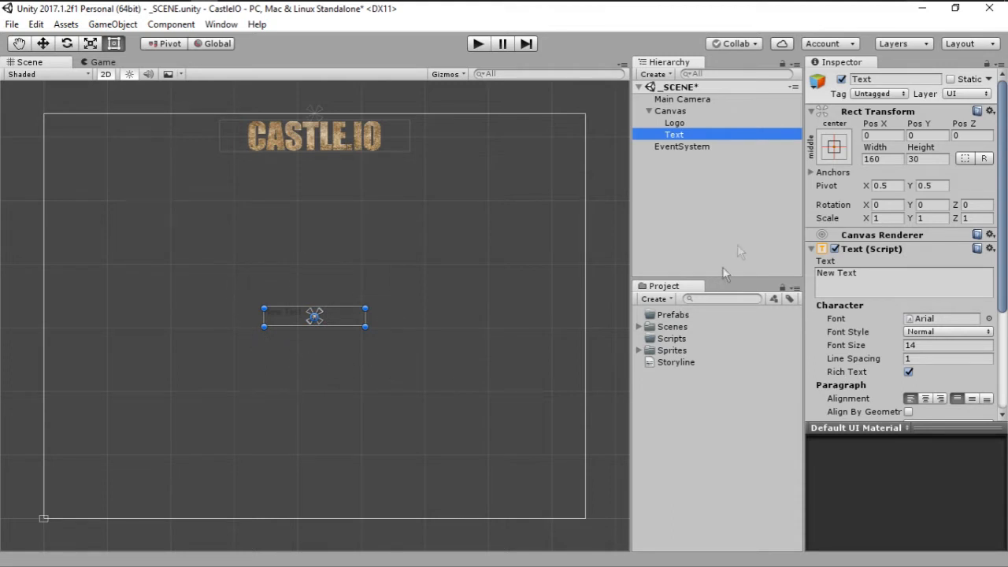
mouse_move(825, 158)
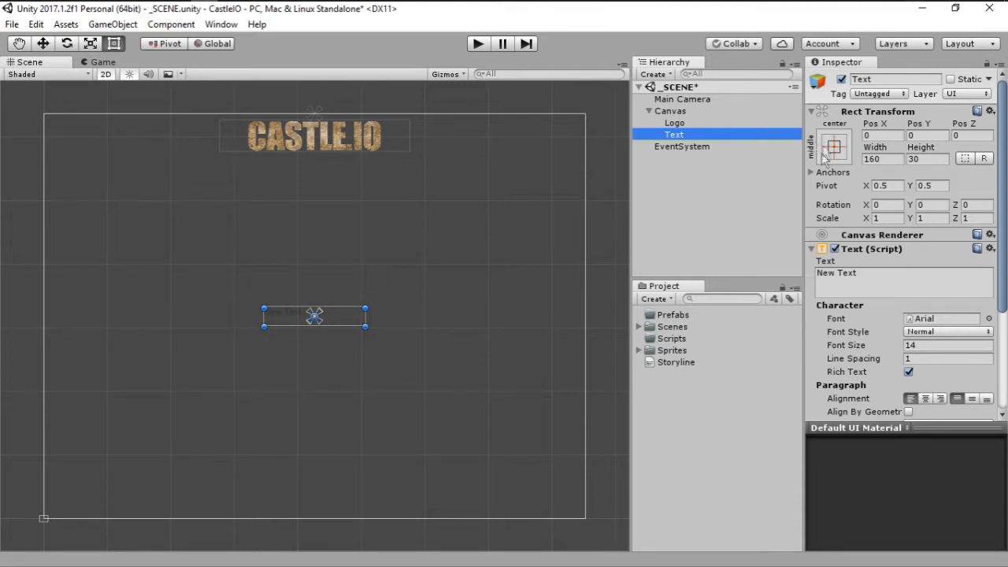
Step: Apply the stretch-both anchor preset so the text box fills the canvas with zero offsets
click(834, 146)
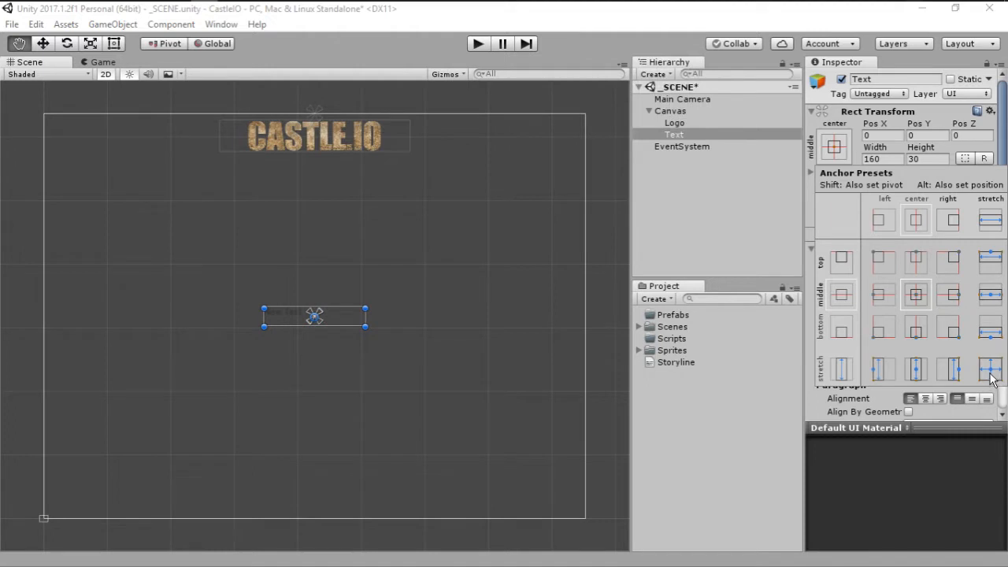
click(991, 370)
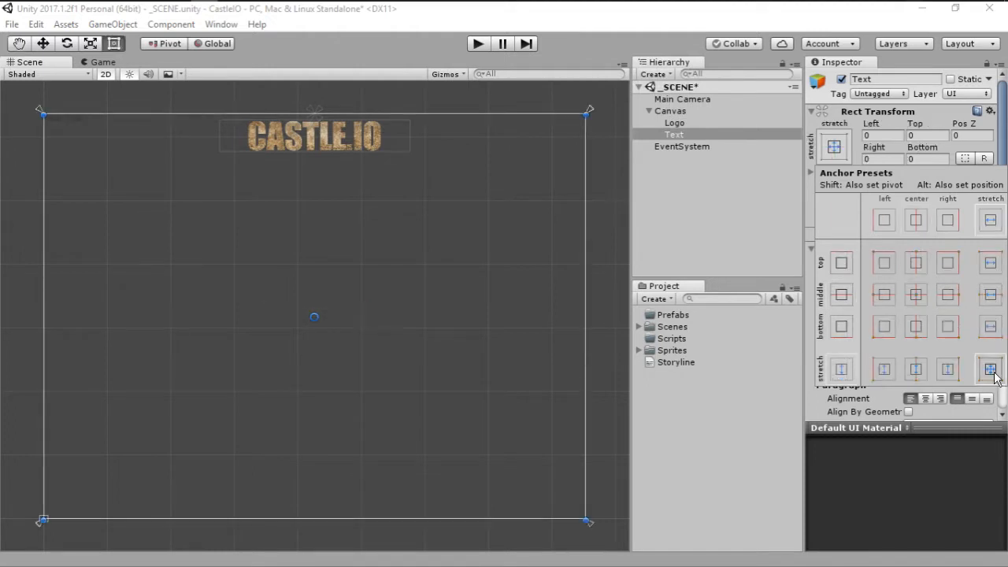
click(990, 369)
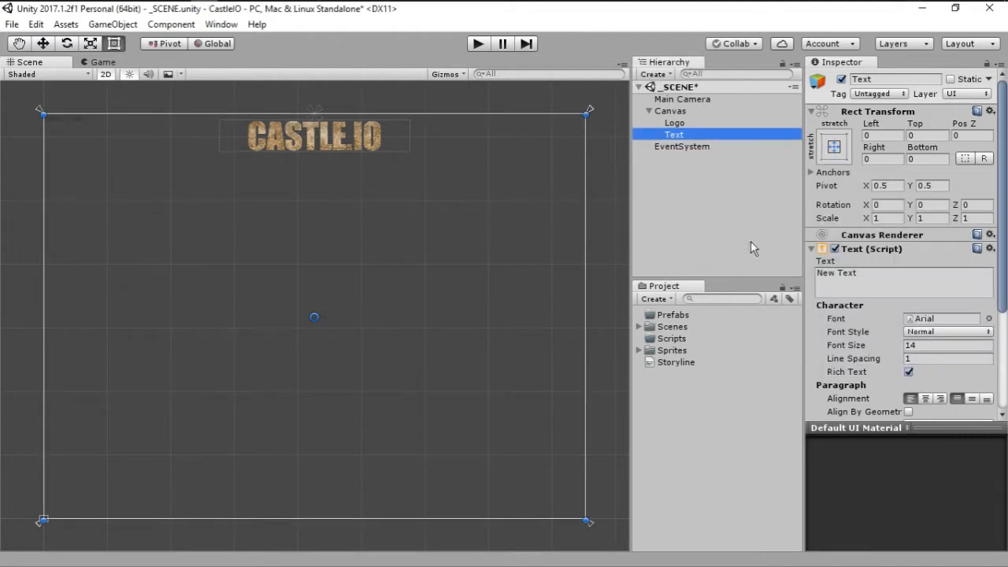
mouse_move(38, 148)
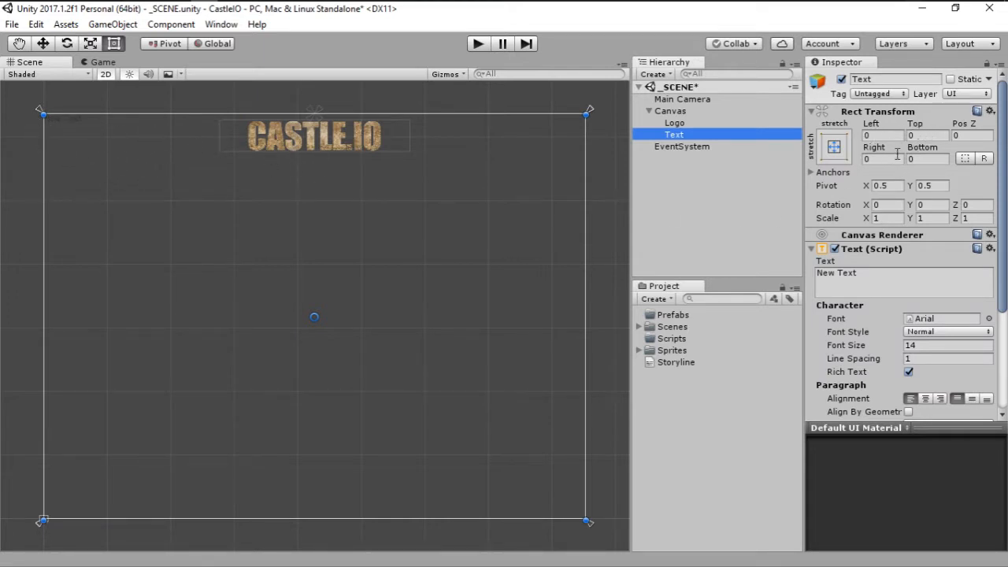
Step: Set the Rect Transform offsets to Top 120, Left 20, Right 20 and Bottom 20
click(929, 135)
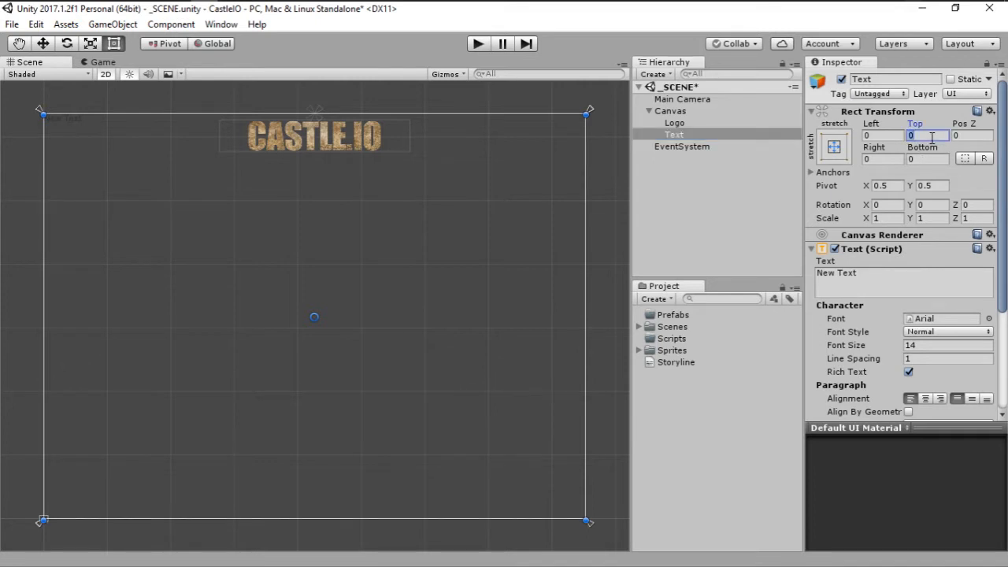
mouse_move(913, 149)
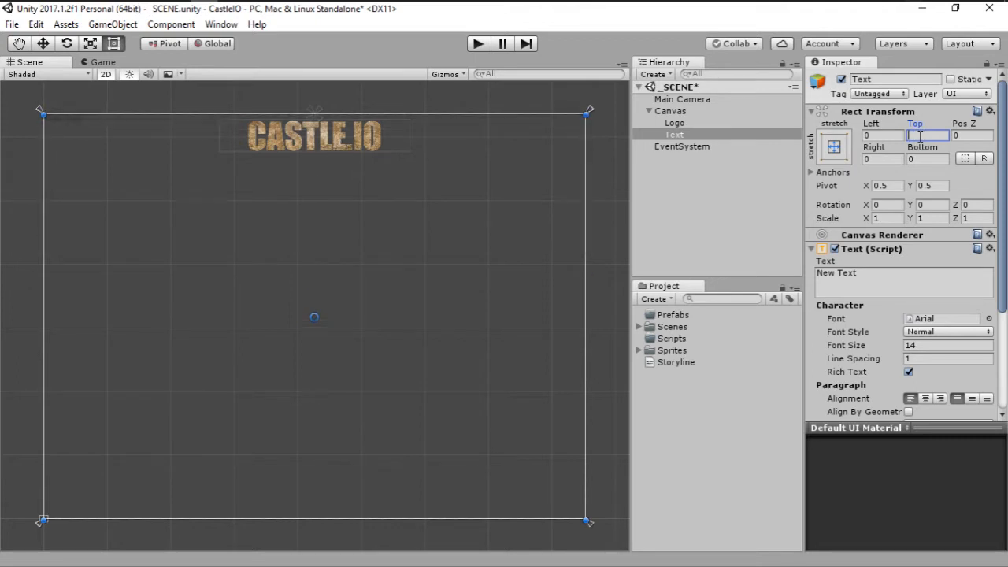
text(100)
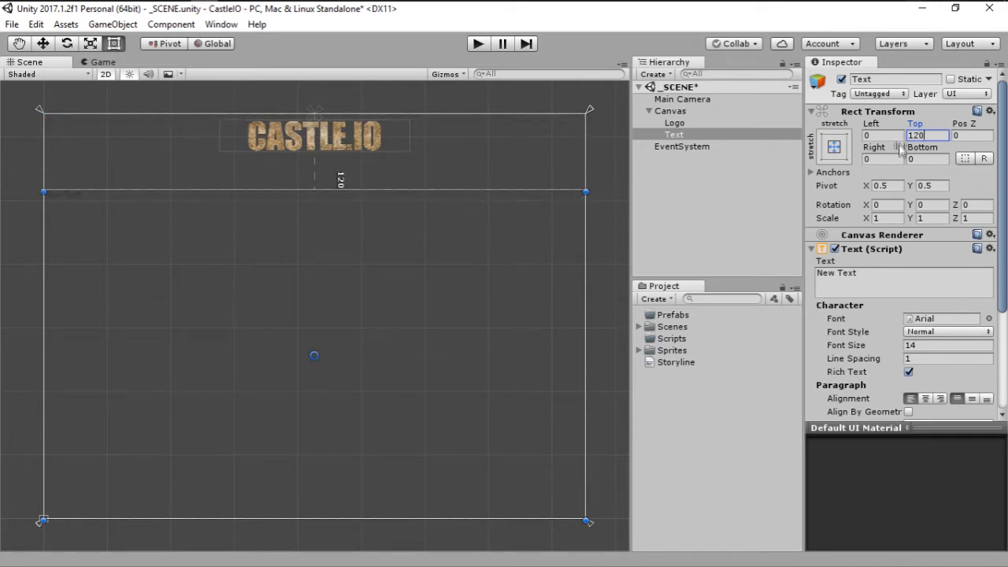
click(883, 134)
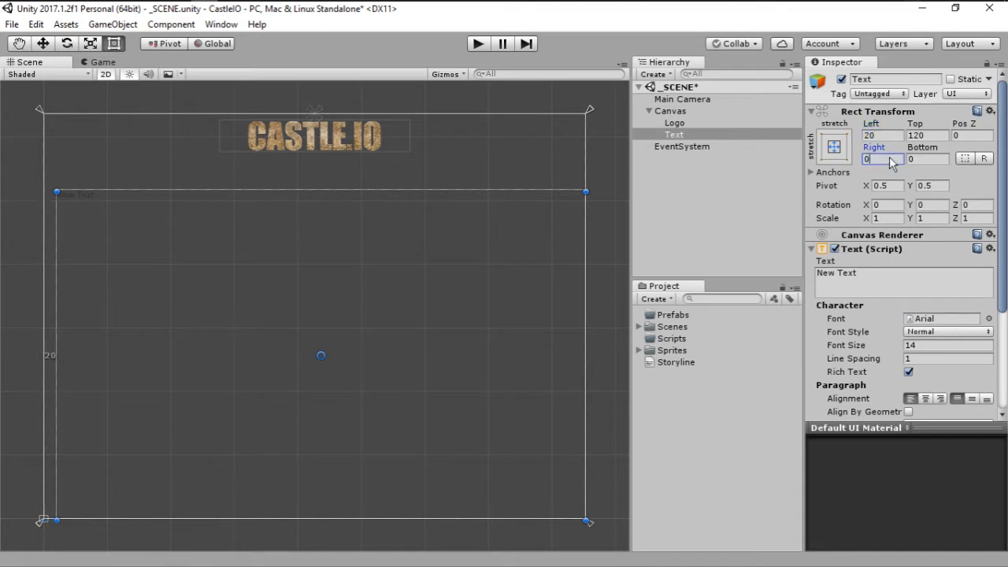
text(20)
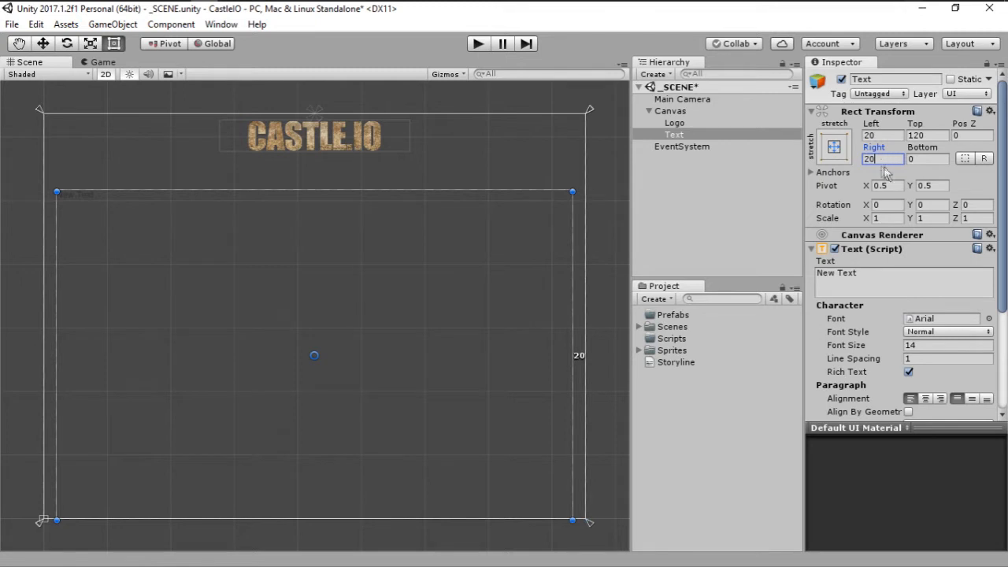
click(929, 159)
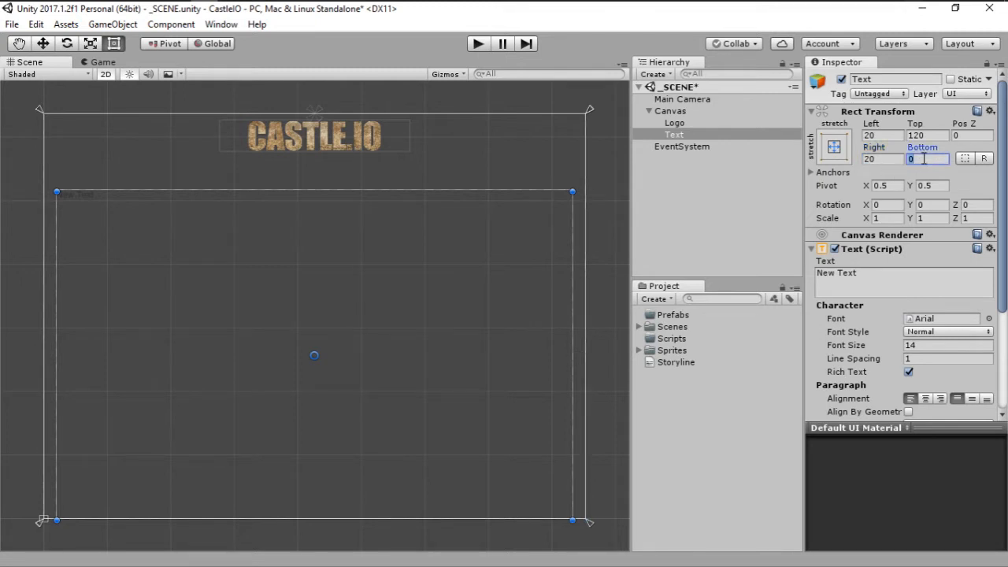
text(20)
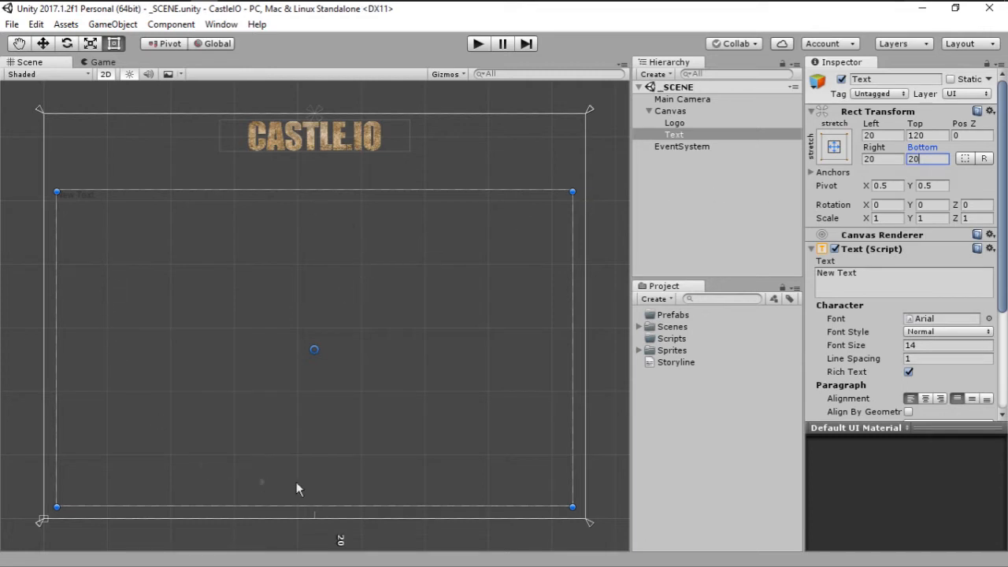
mouse_move(57, 193)
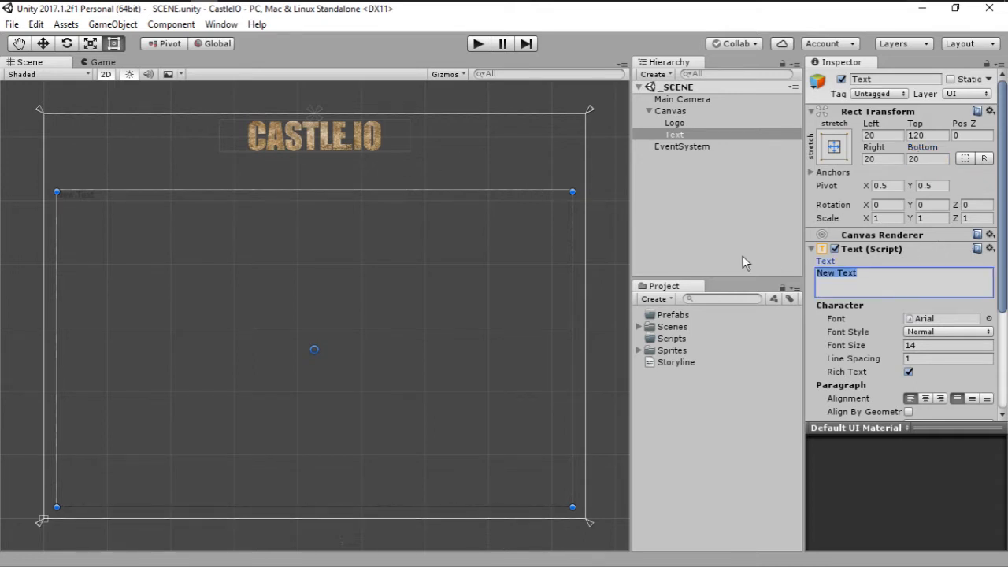
Step: Replace the New Text content with 'This is where we will write our story.'
text(This is where we will write our story.)
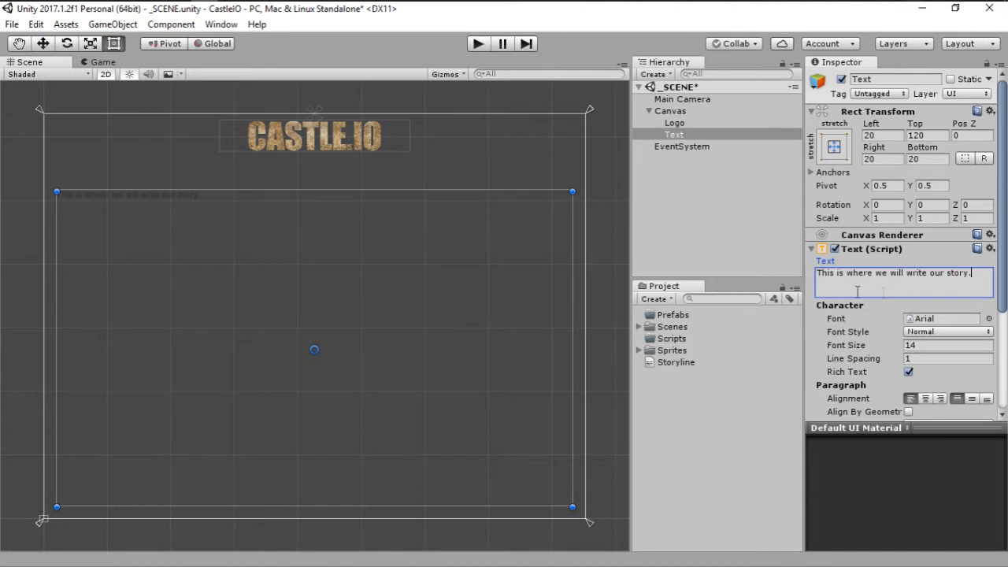
mouse_move(202, 271)
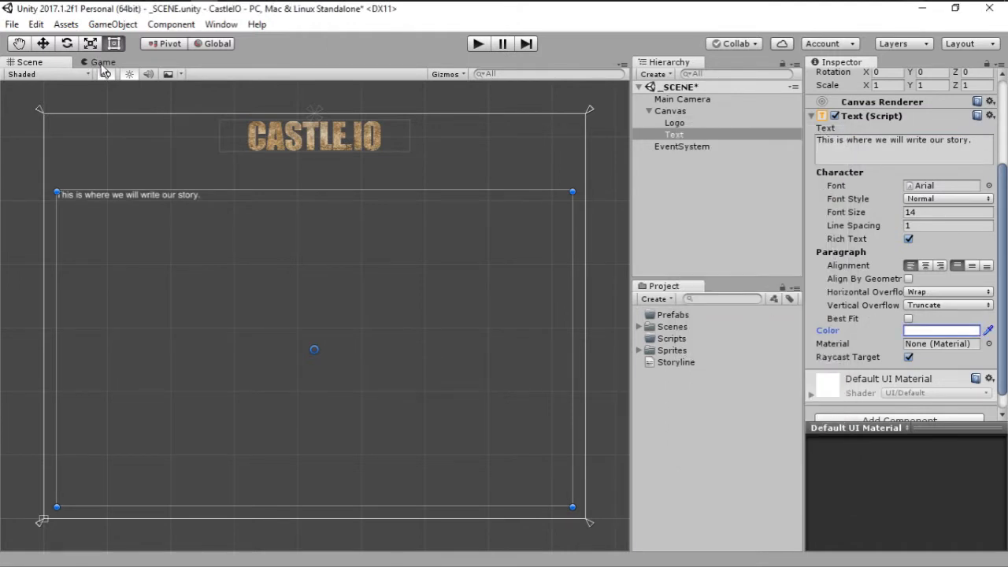
Step: Show the sentence in the Game view and keep the text colour white
click(103, 62)
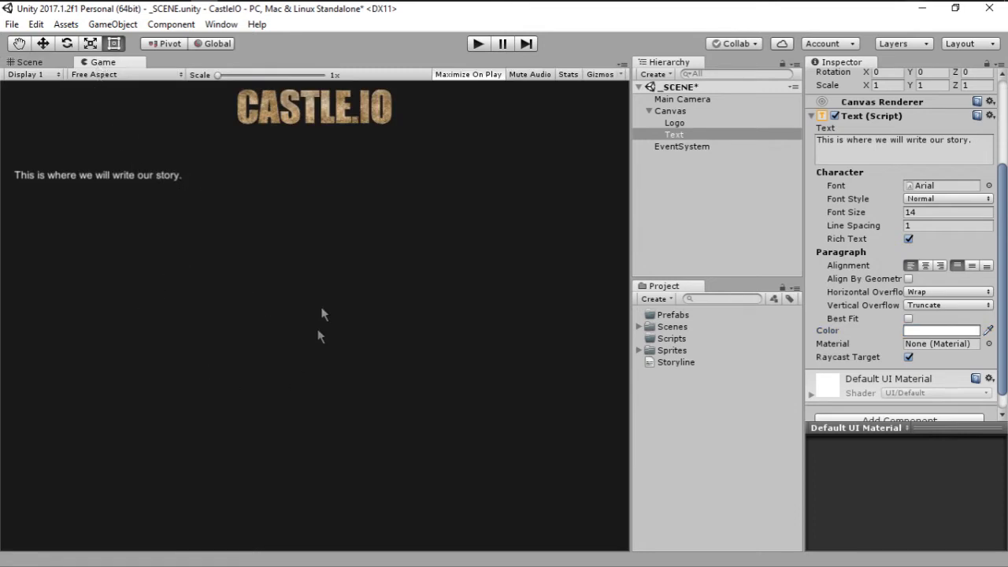
mouse_move(923, 332)
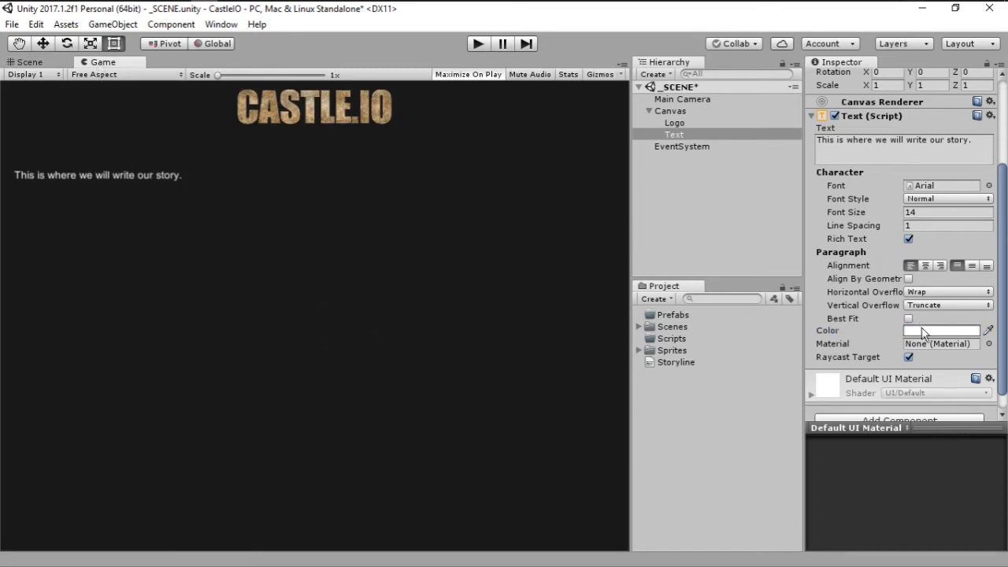
click(942, 330)
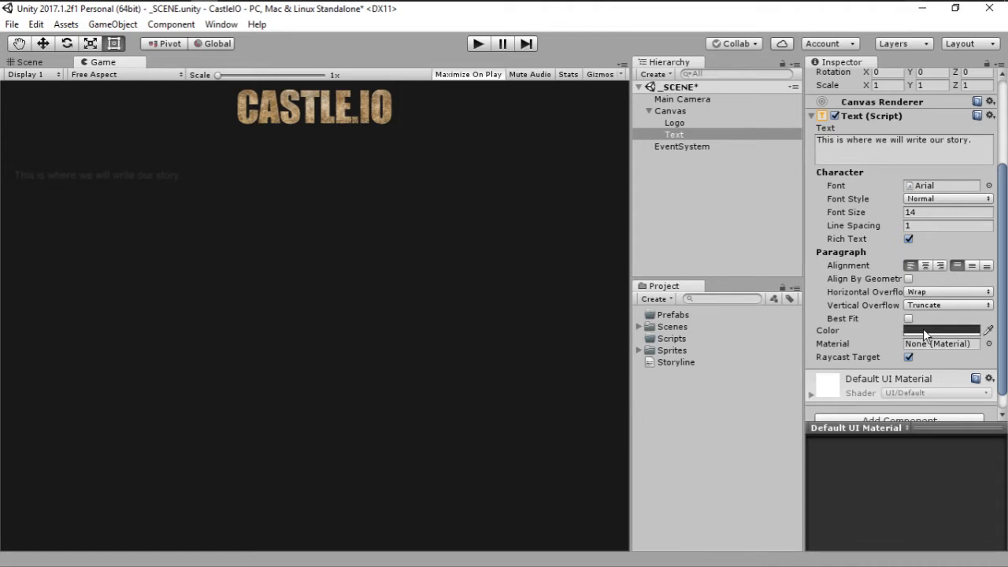
click(943, 330)
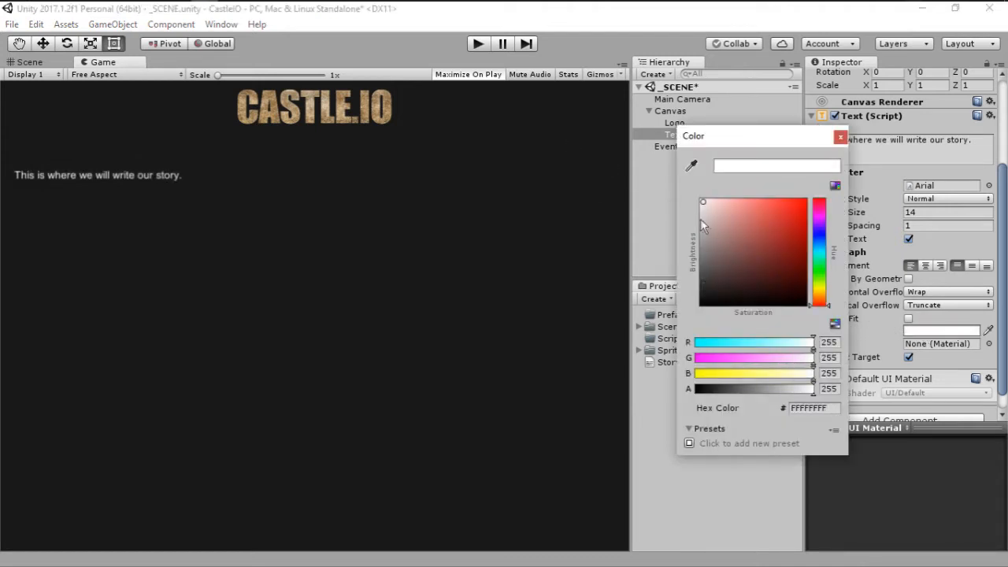
mouse_move(681, 193)
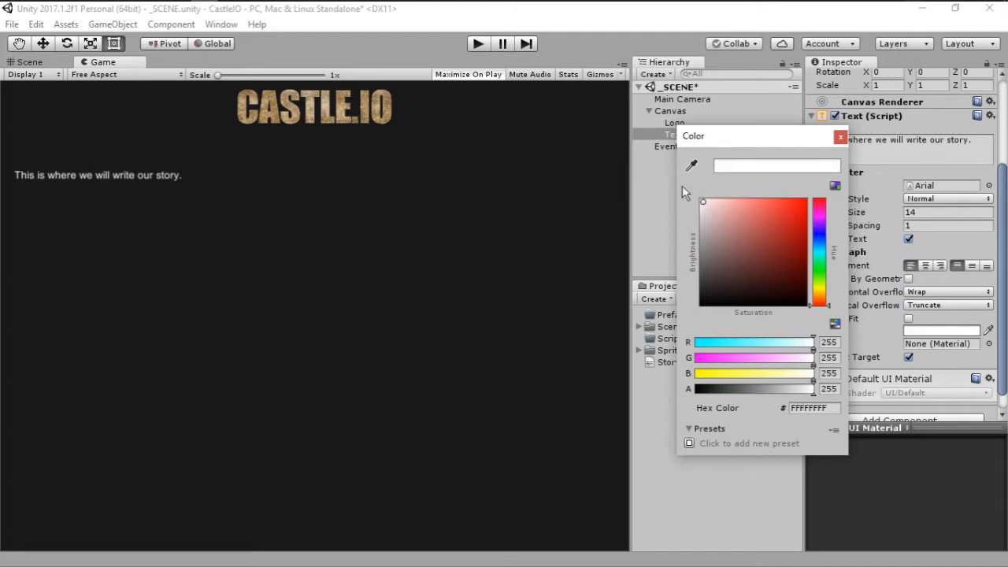
click(841, 136)
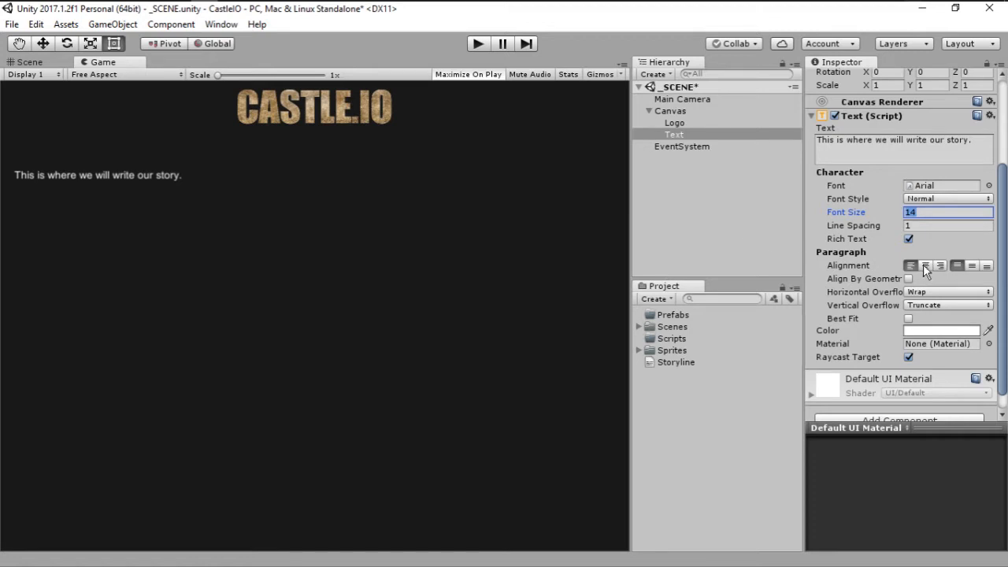
Step: Centre the story text vertically and set font size 28 and line spacing 1.3
click(925, 265)
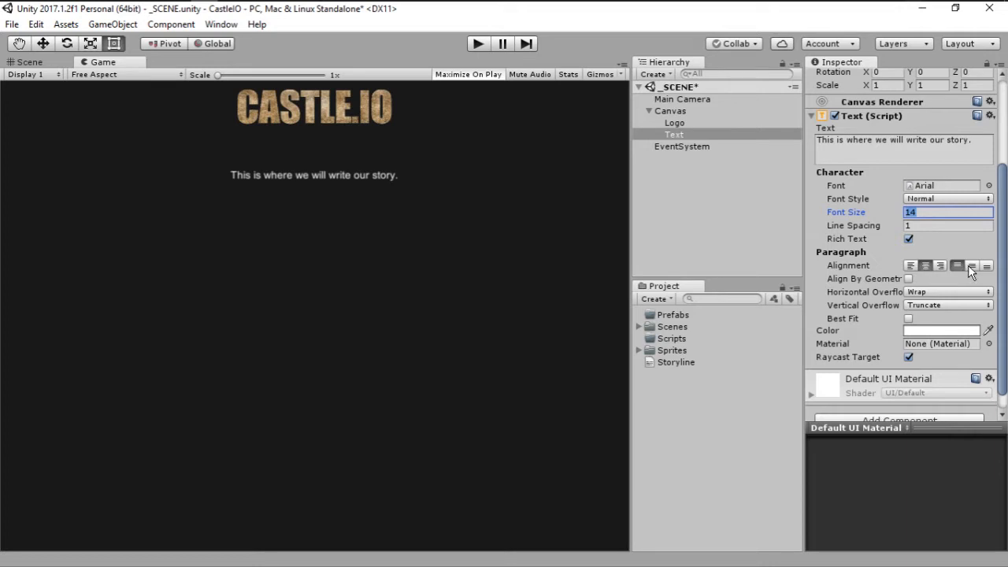
click(30, 62)
text(25)
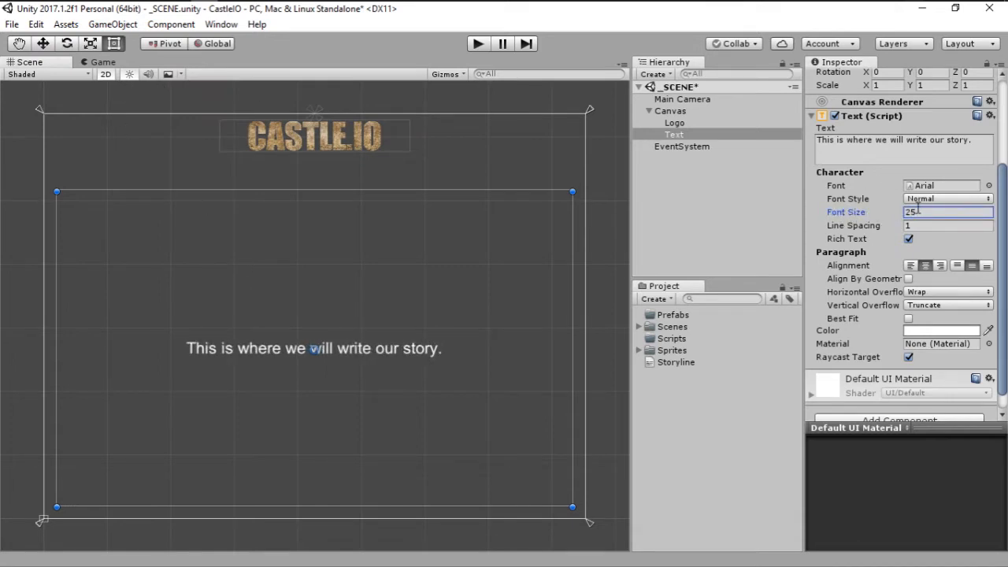
click(103, 62)
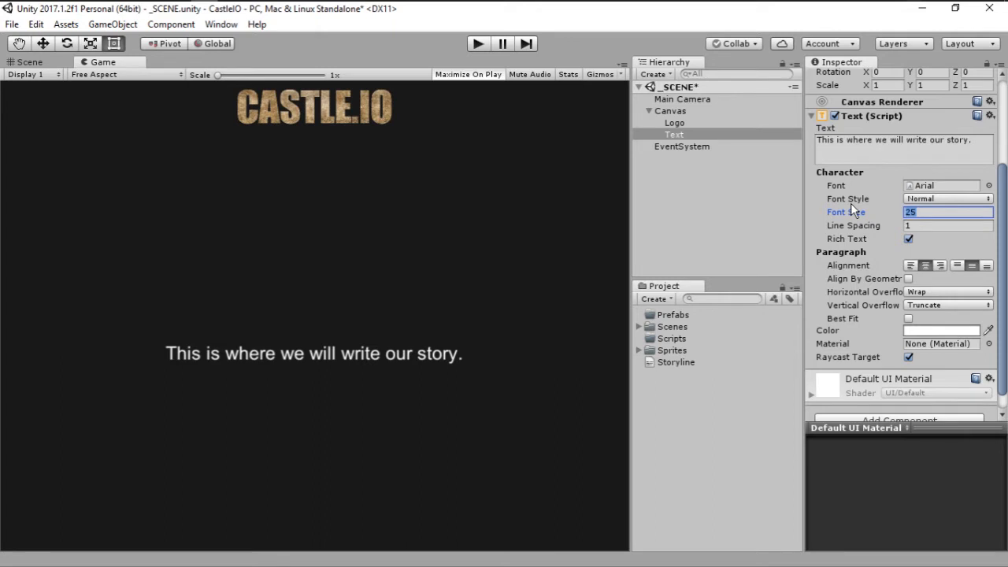
text(28)
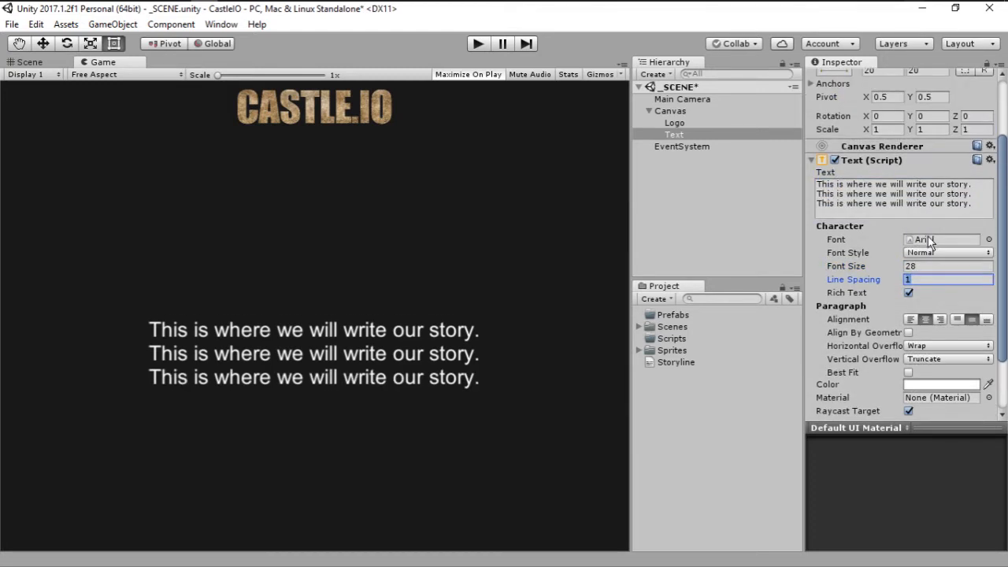
text(1.3)
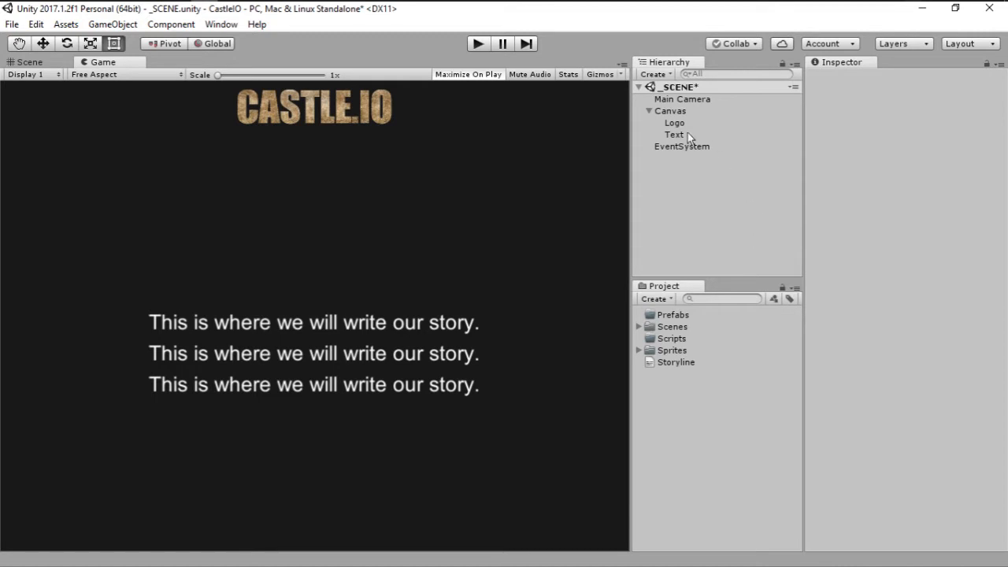
Step: Rename the Text object to StoryText and save the scene
click(675, 134)
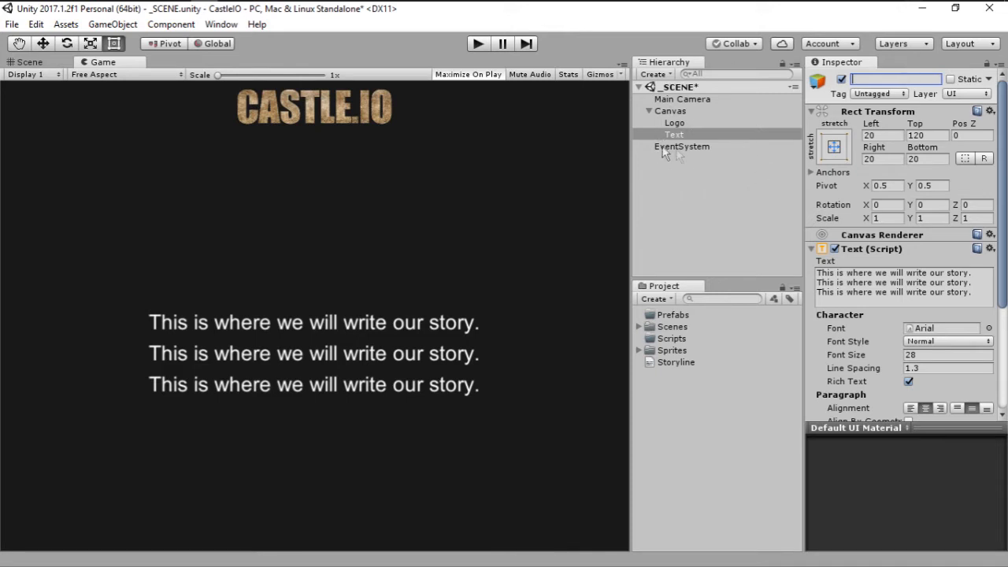
text(S)
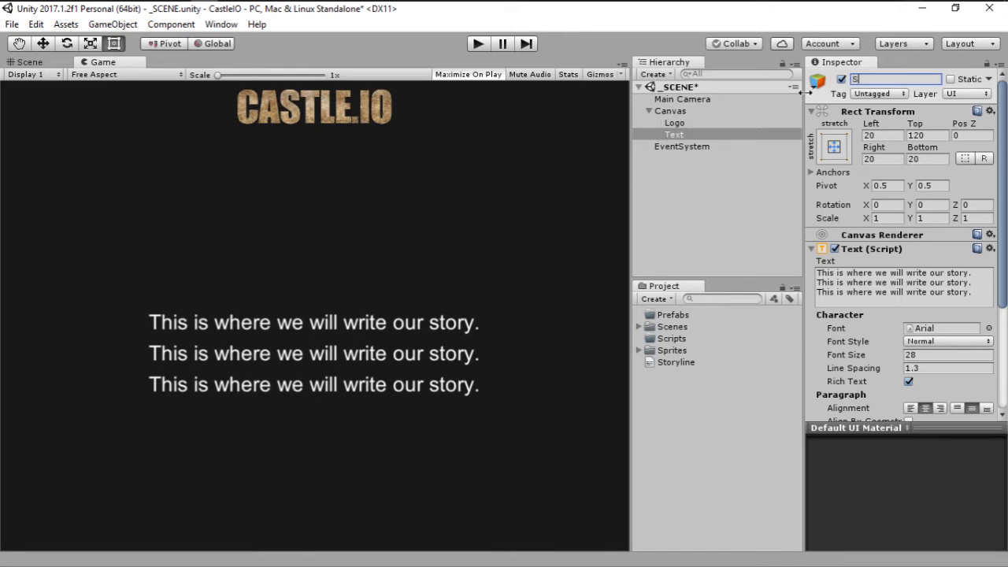
text(StoryText)
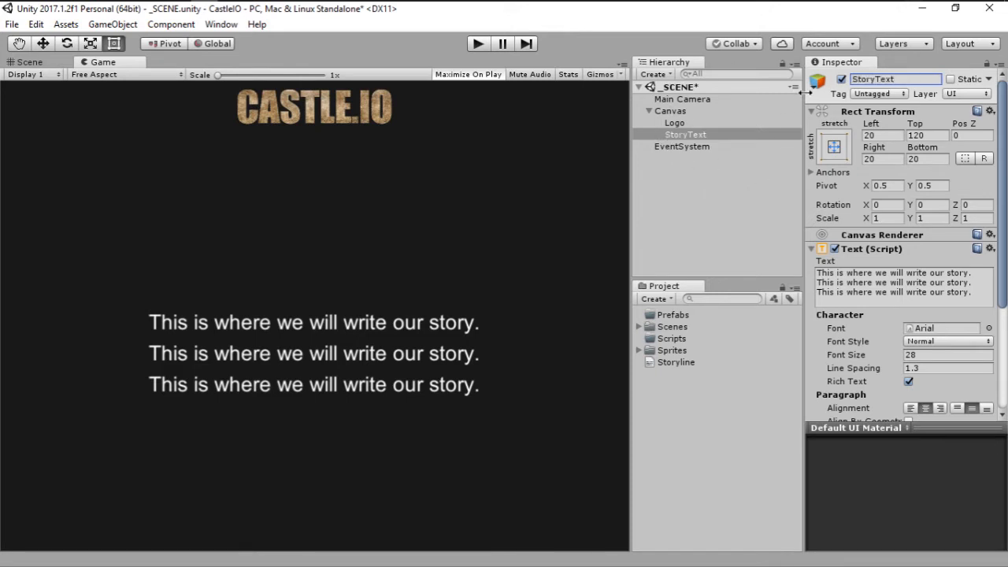
key(ctrl+s)
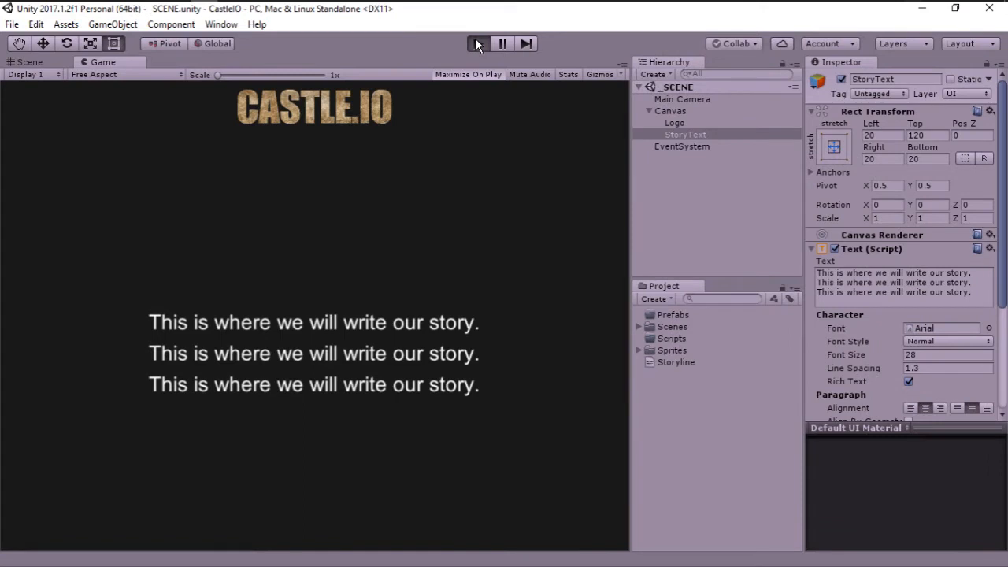
Step: Enter Play mode to see the CastleIO logo above the three story lines
click(477, 43)
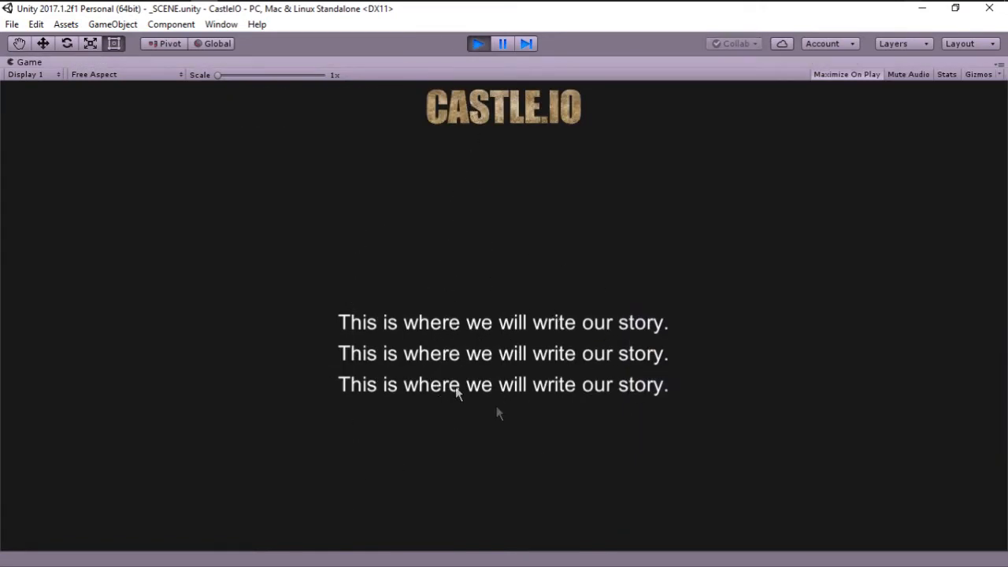
mouse_move(501, 342)
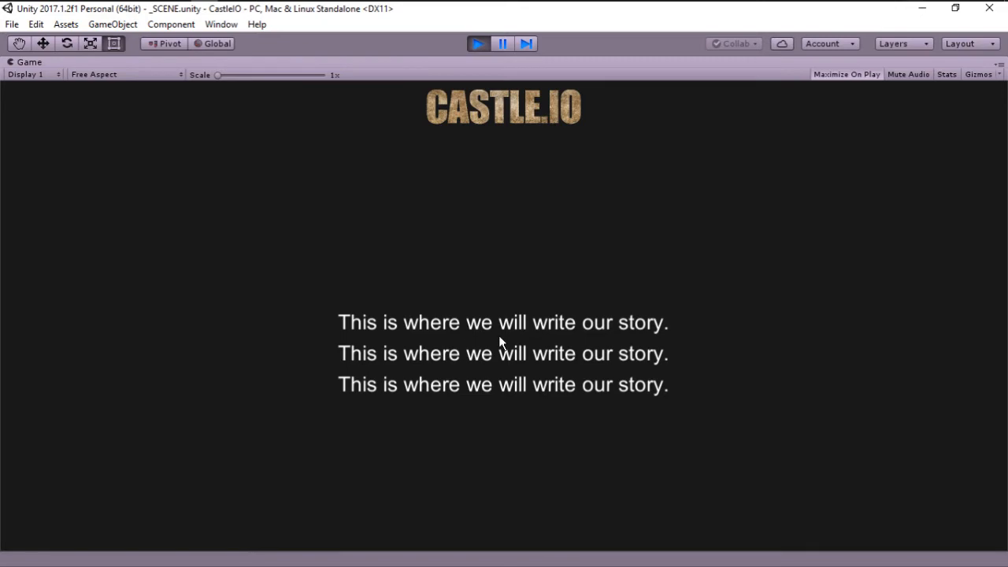
mouse_move(495, 221)
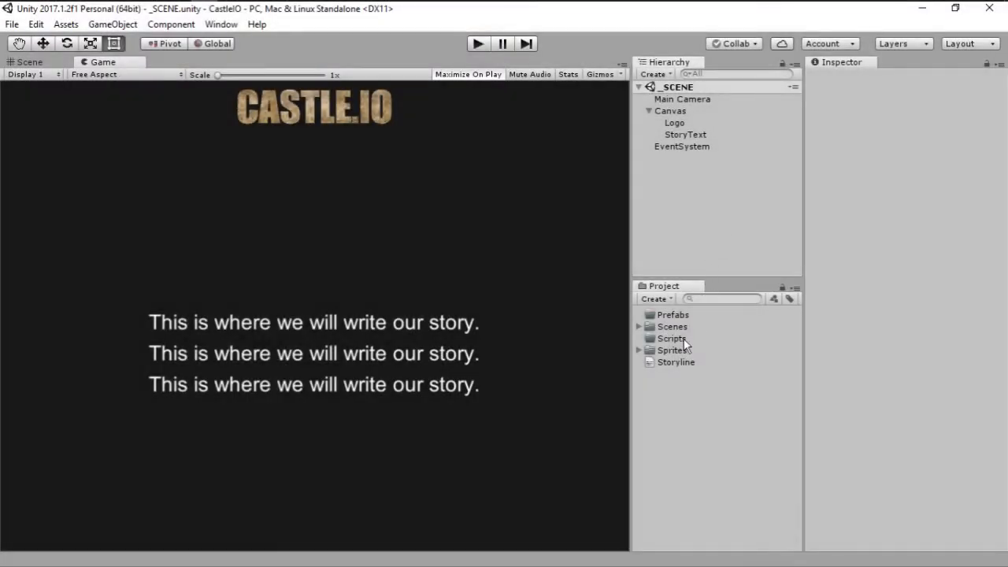
mouse_move(686, 347)
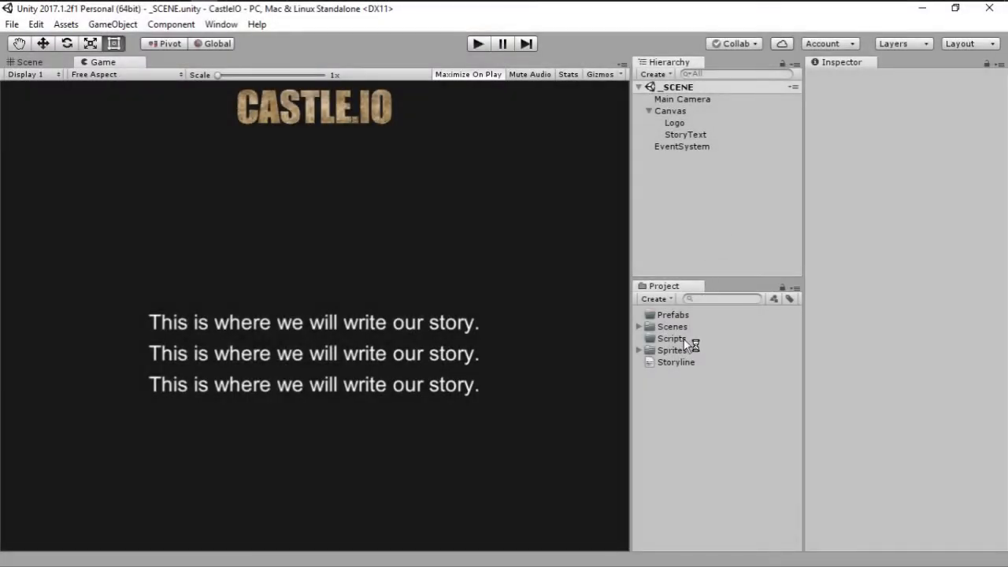
Step: Create a C# script in the Scripts folder named TextController
right_click(672, 338)
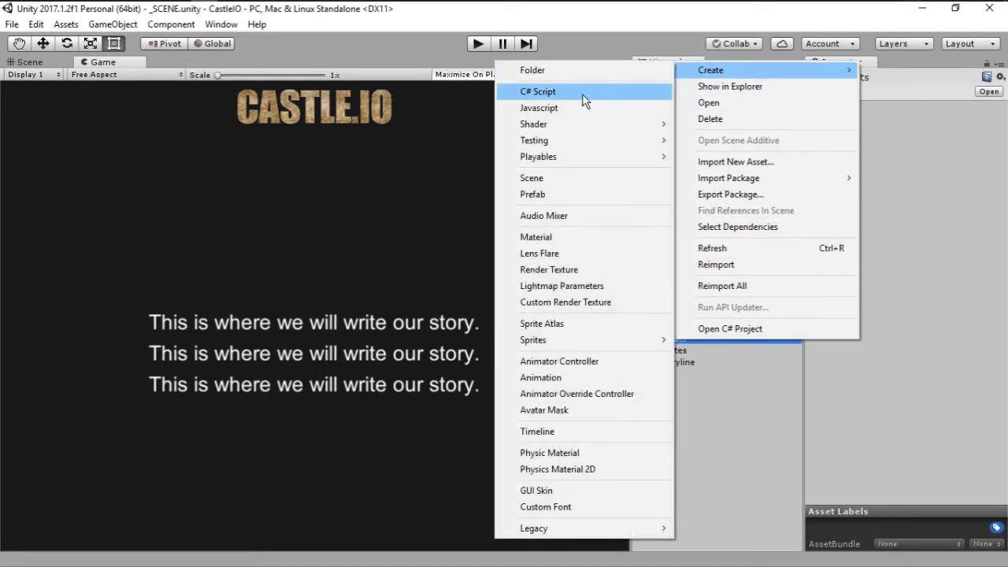
click(539, 92)
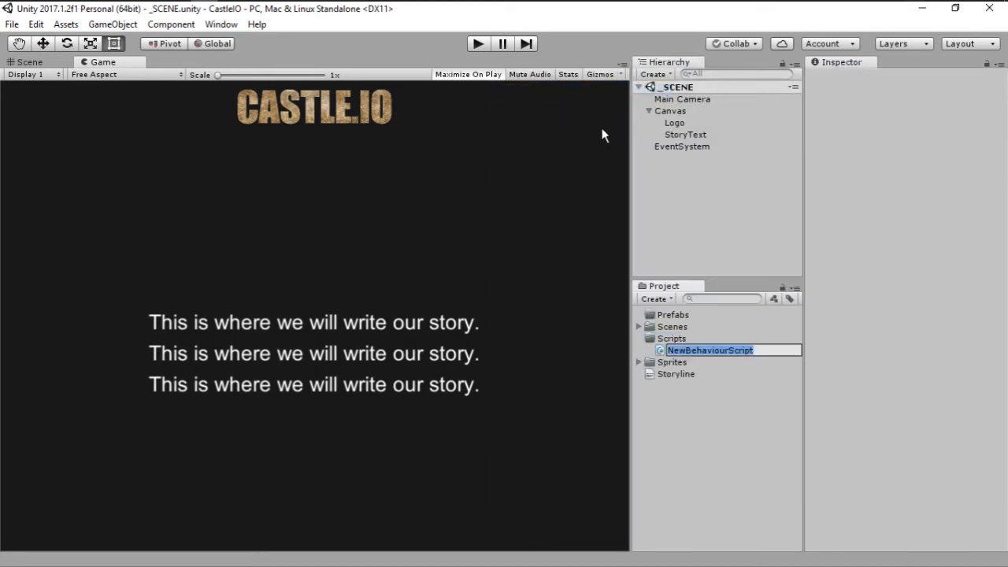
text(TextController)
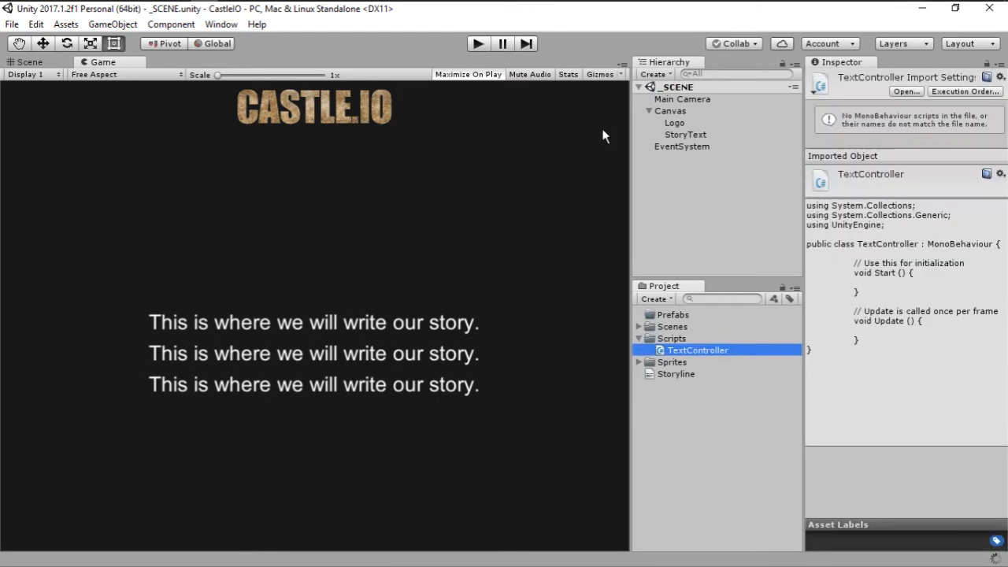
mouse_move(680, 141)
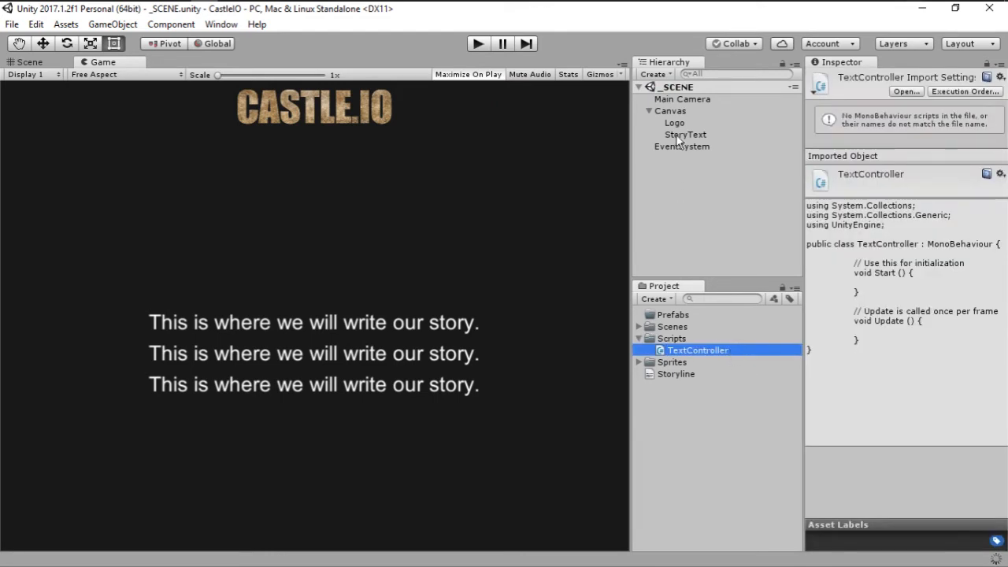
Step: Select the StoryText object so TextController can be added to it
click(685, 134)
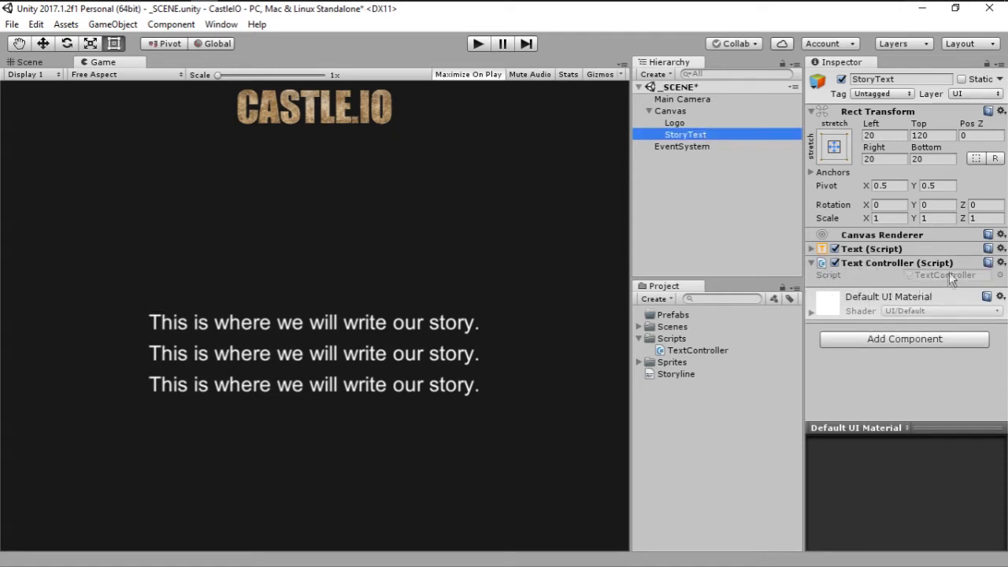
mouse_move(602, 144)
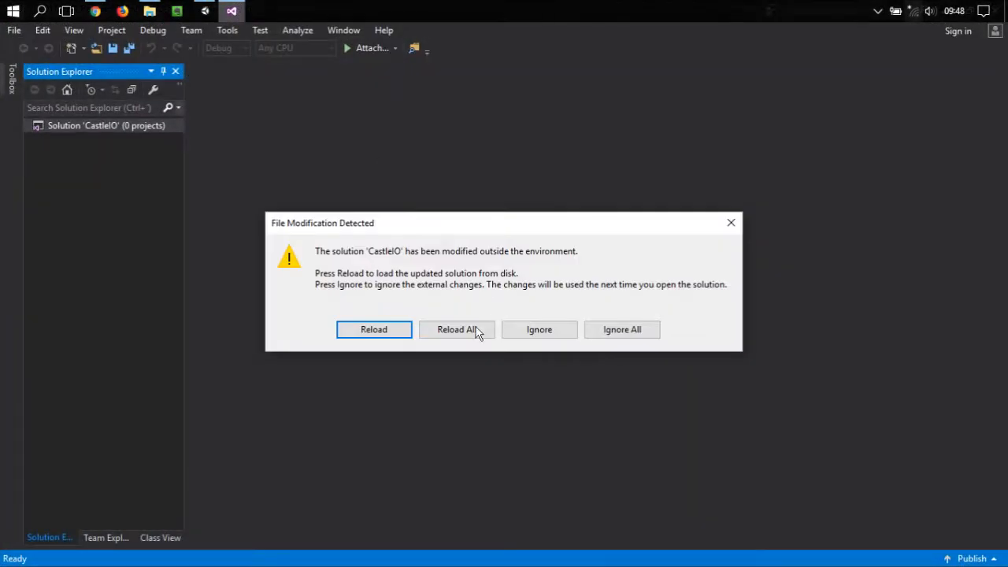
Step: Reload the solution, open TextController.cs from Assets and select its template comments
click(456, 329)
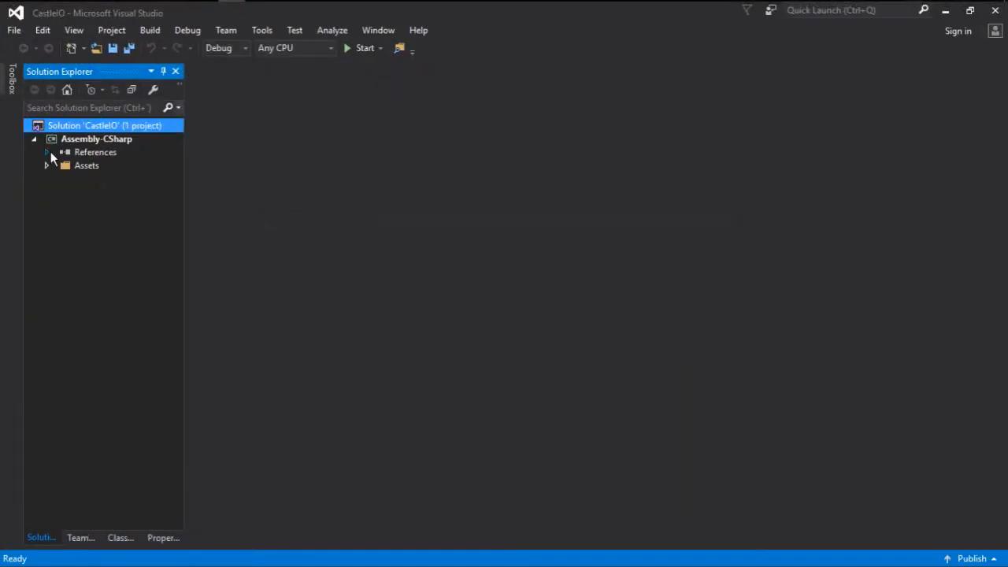
click(46, 166)
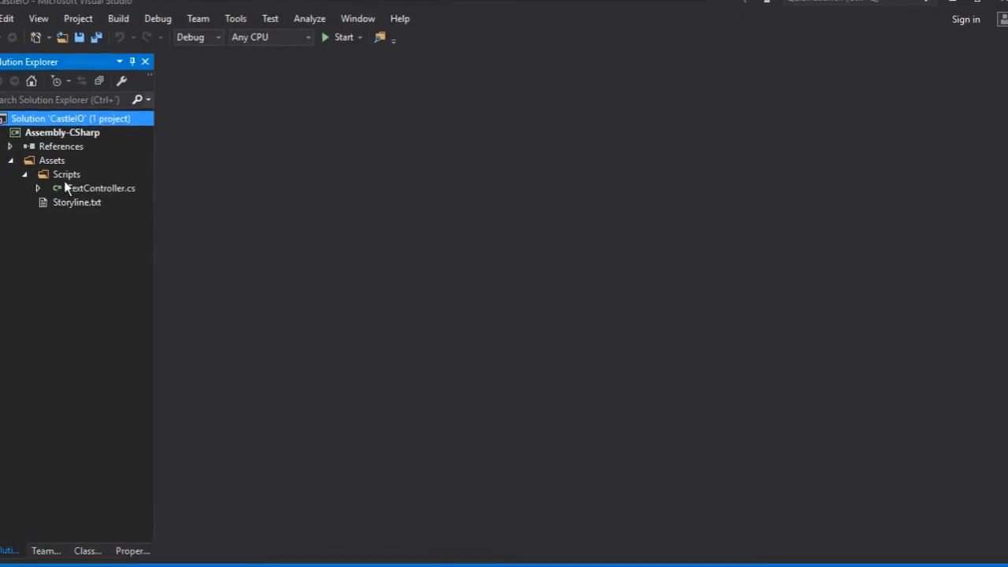
double_click(100, 188)
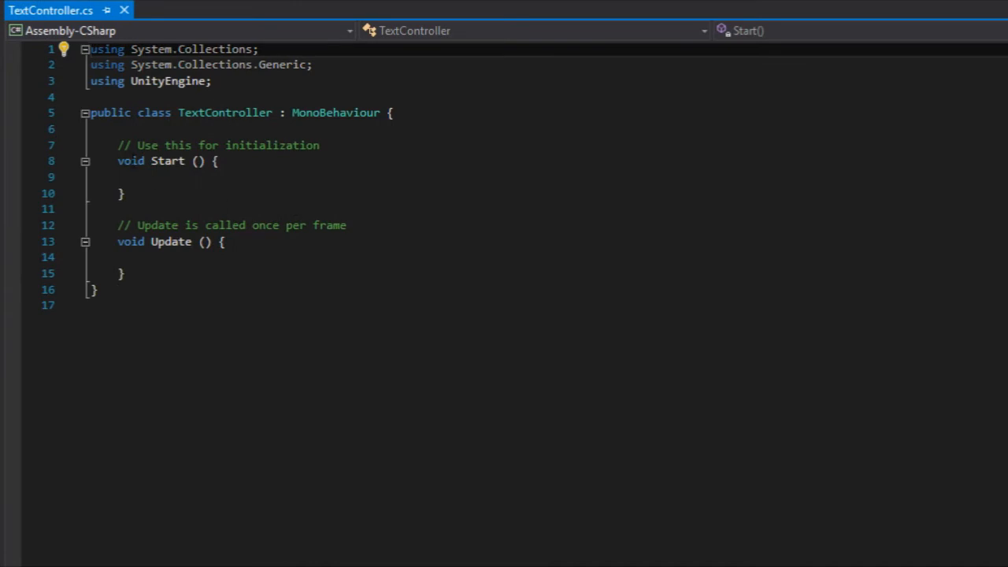
drag(117, 161, 123, 194)
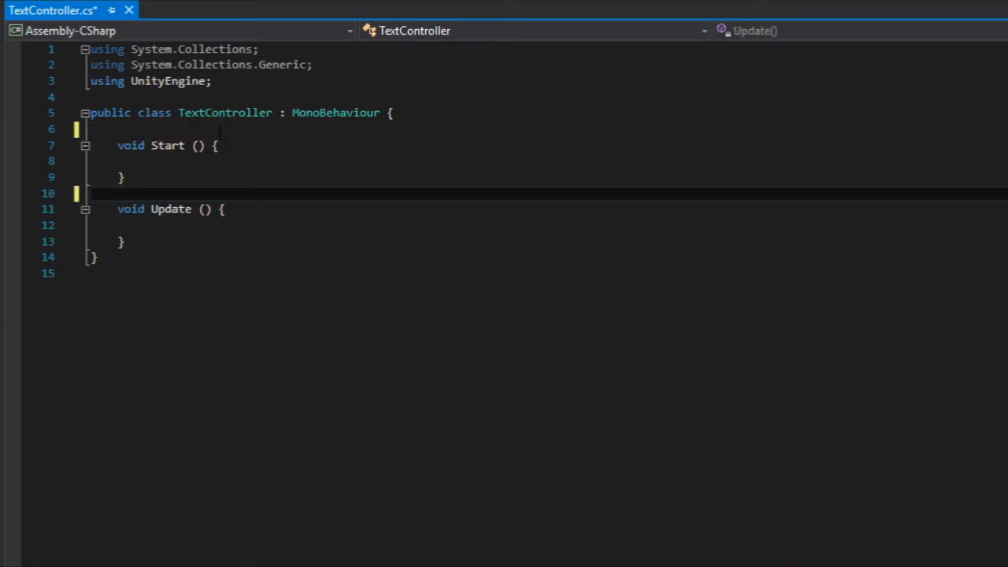
Step: Add 'using UnityEngine.UI;' and declare 'public Text story;' in TextController
key(Enter)
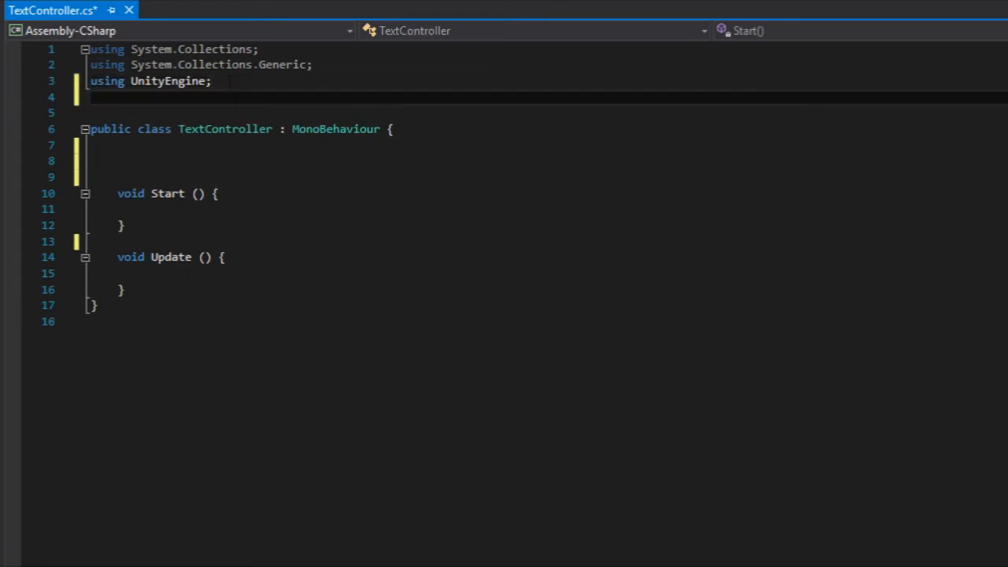
text(using)
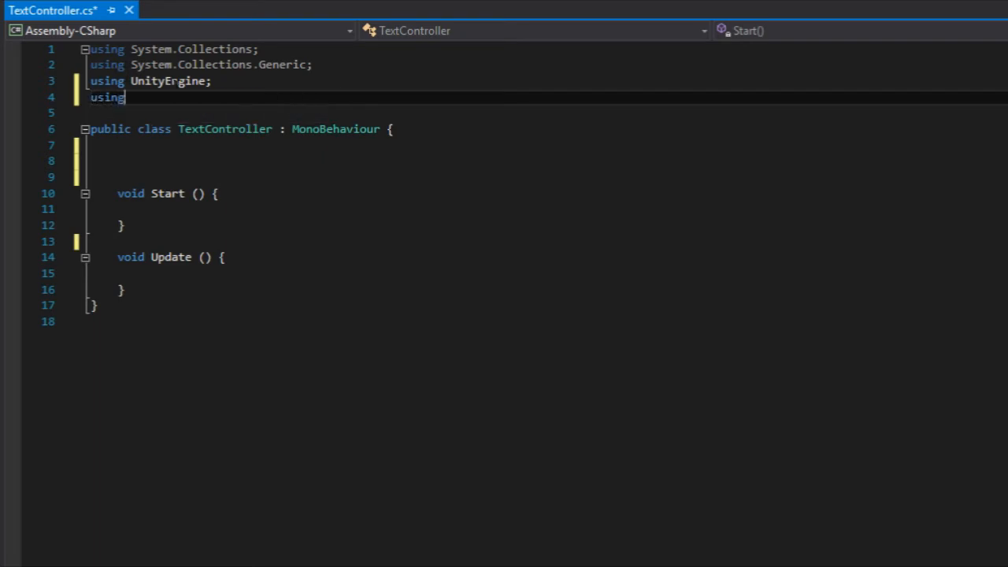
text(UnityEngine.UI;)
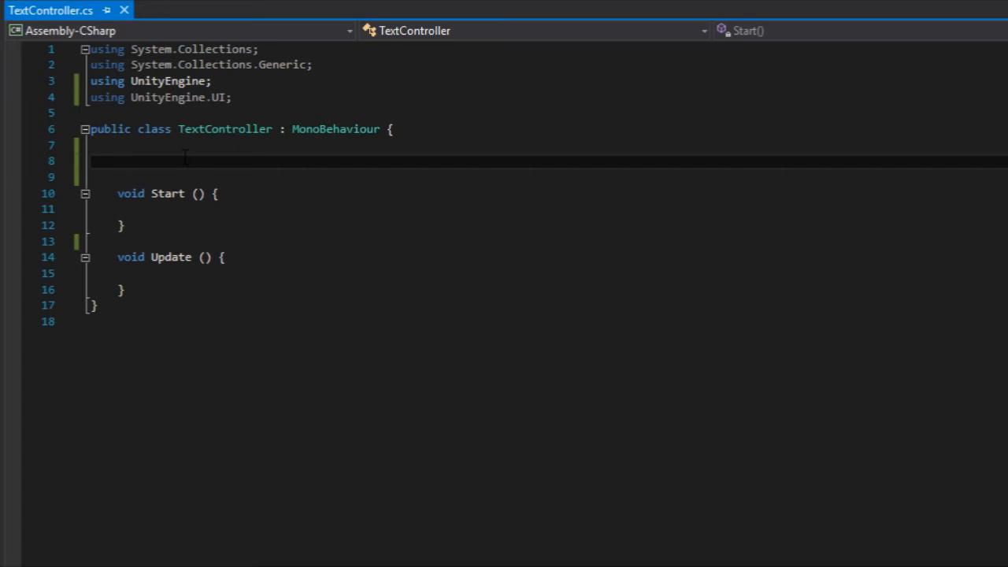
text(public)
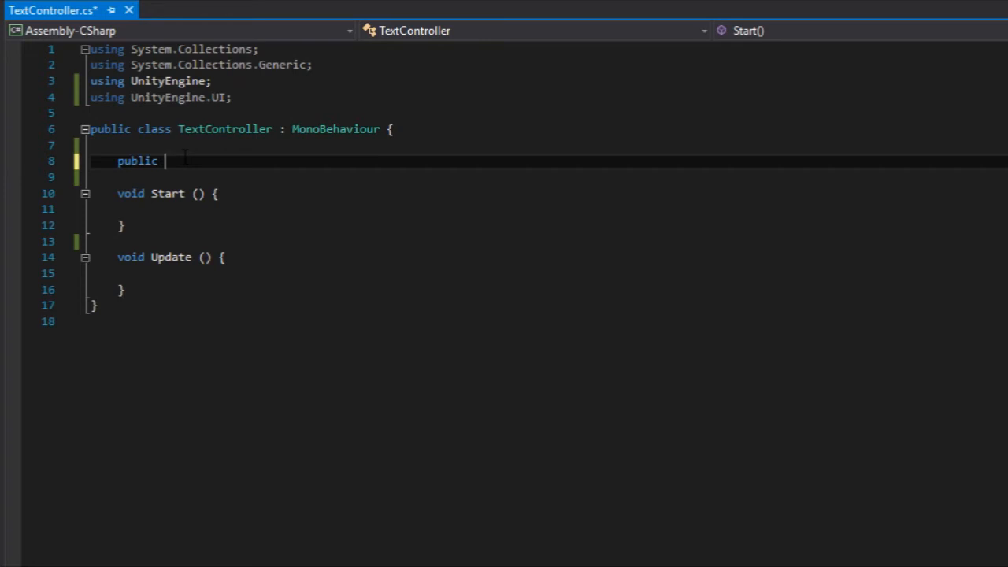
text(Text)
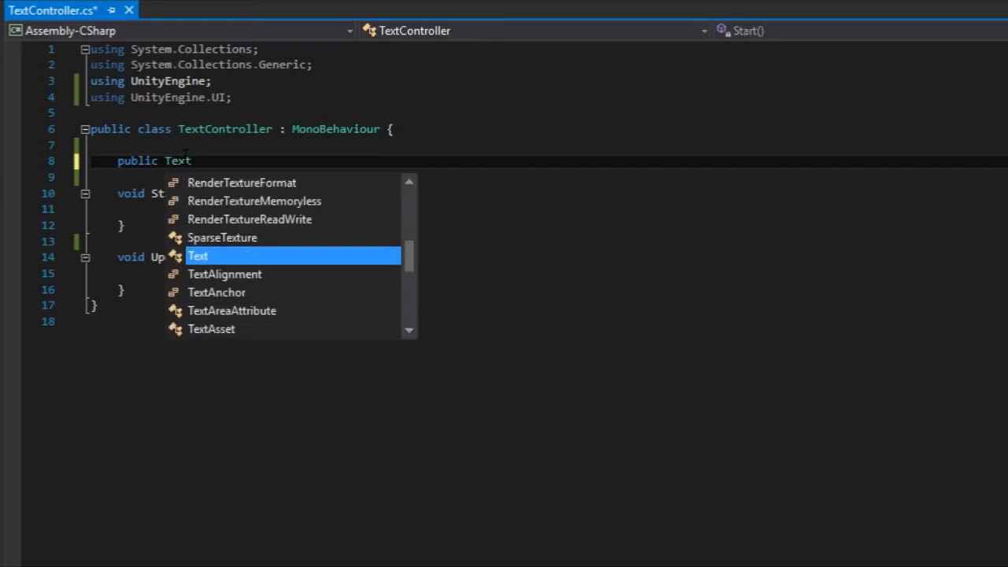
click(198, 256)
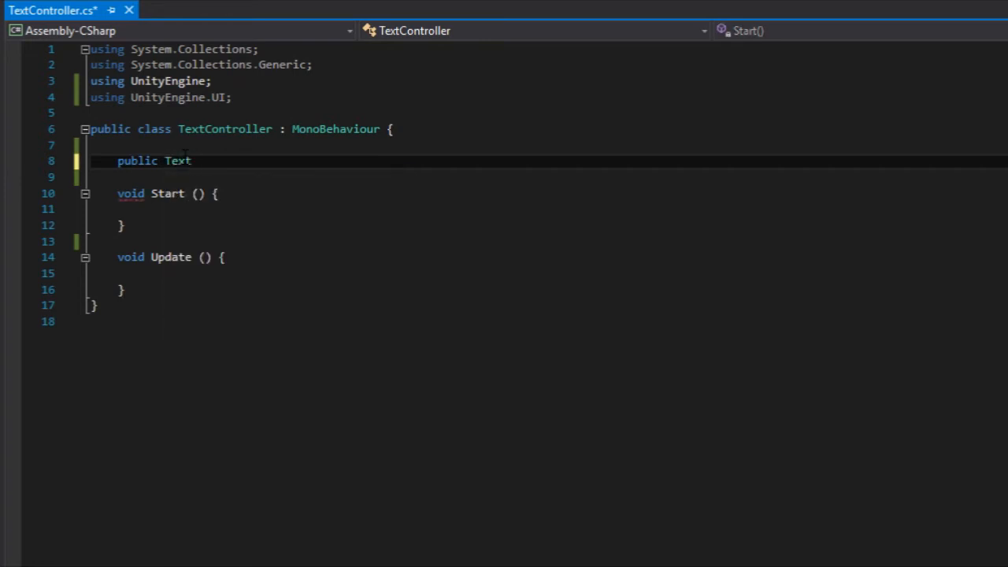
text(story;)
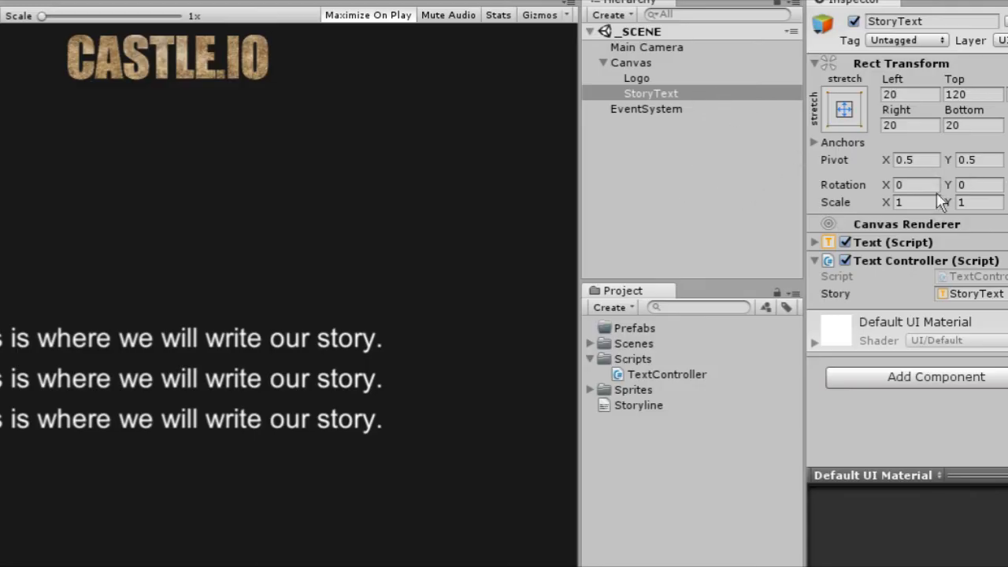
Step: Reopen the TextController script from the Text Controller component
double_click(667, 374)
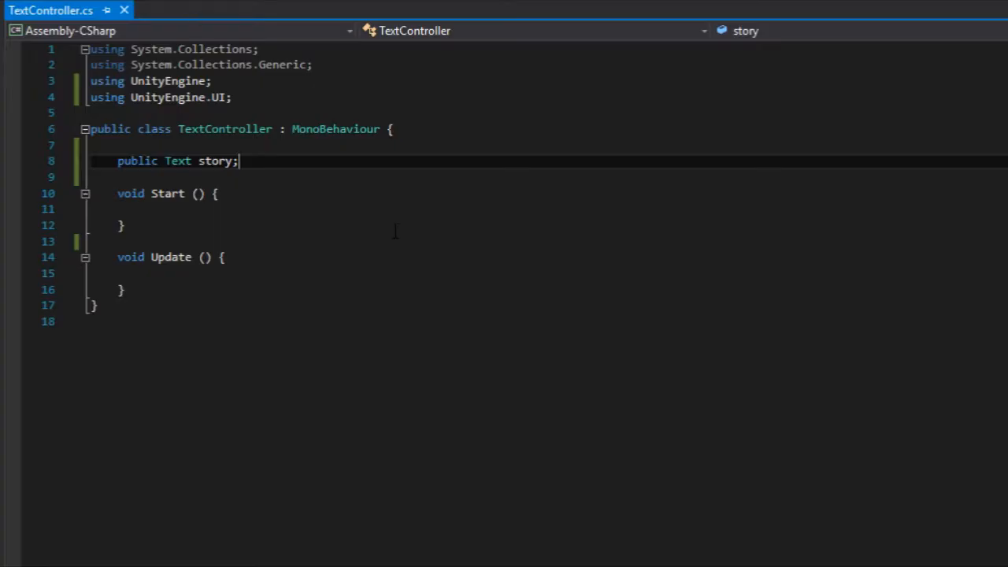
Step: Make Start assign story.text = "Hello World!"
click(146, 209)
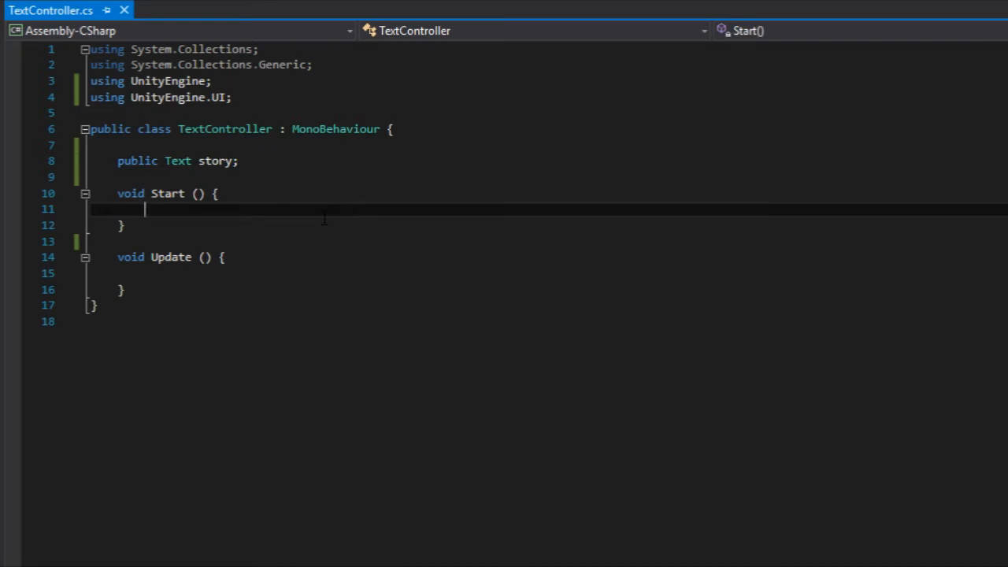
text(story)
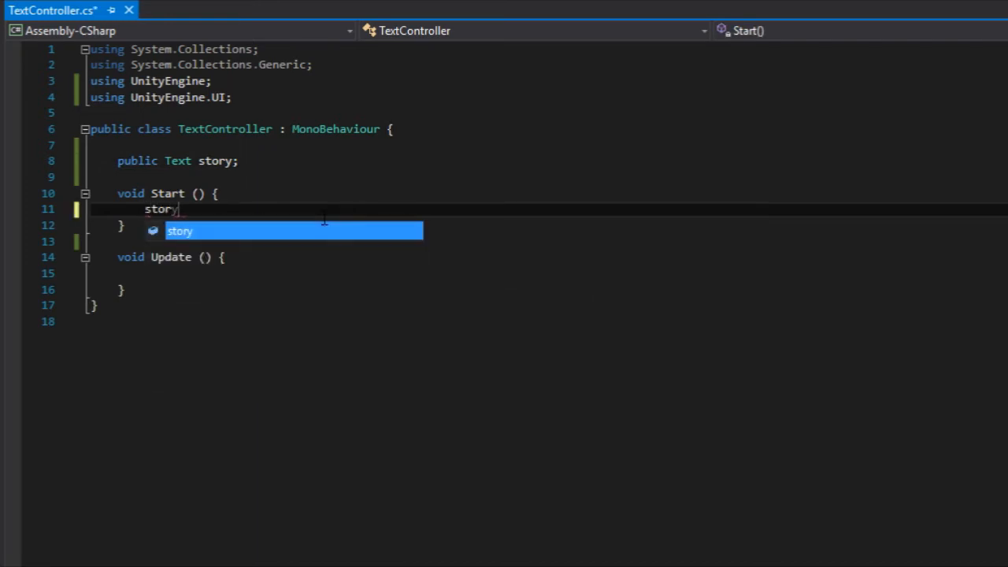
text(.text =)
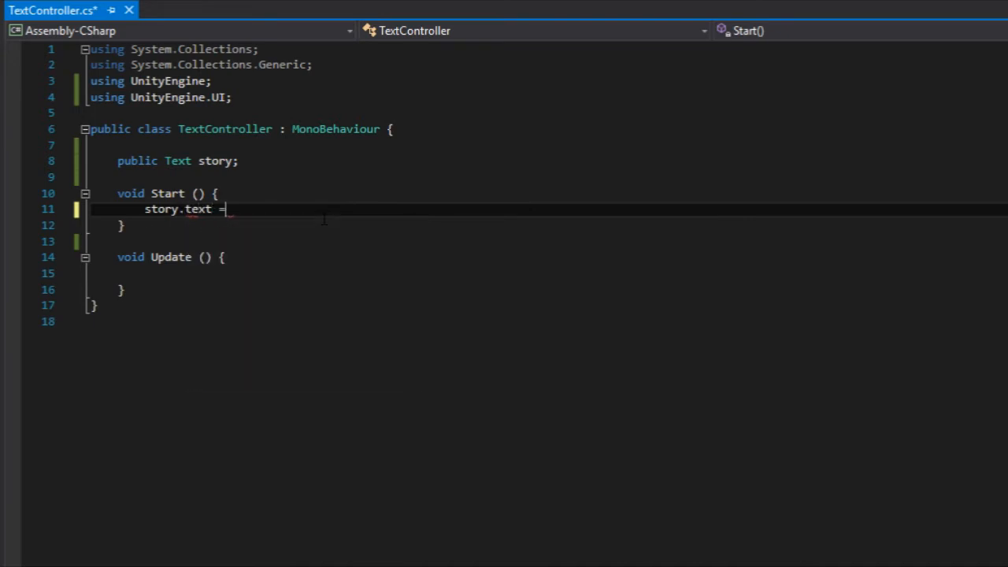
text("Hel)
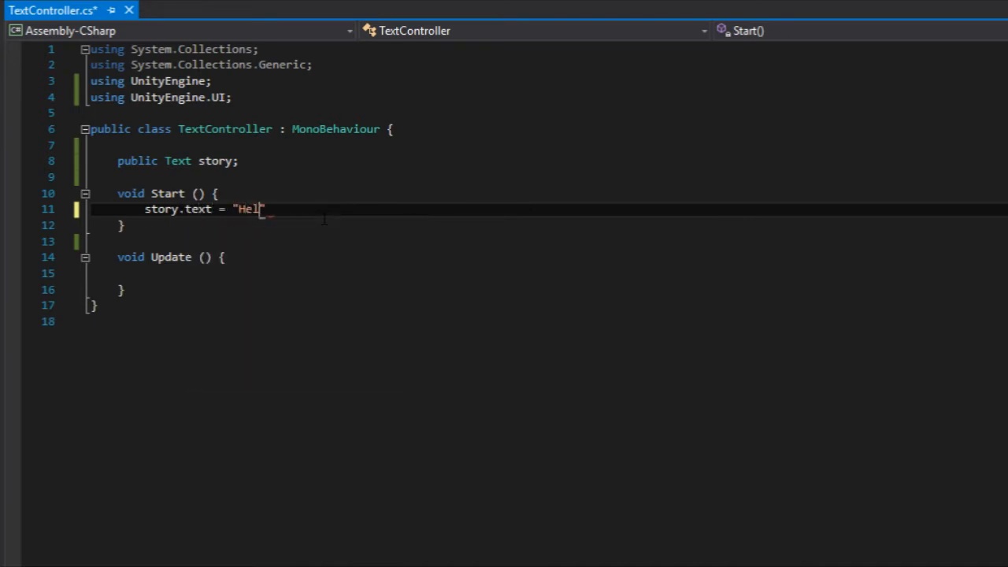
text(lo World!")
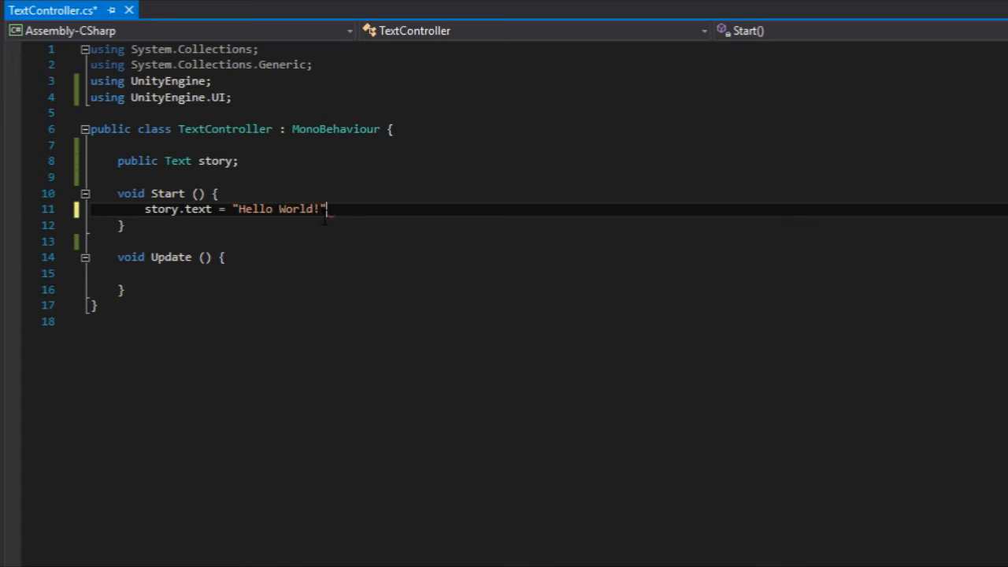
text(;)
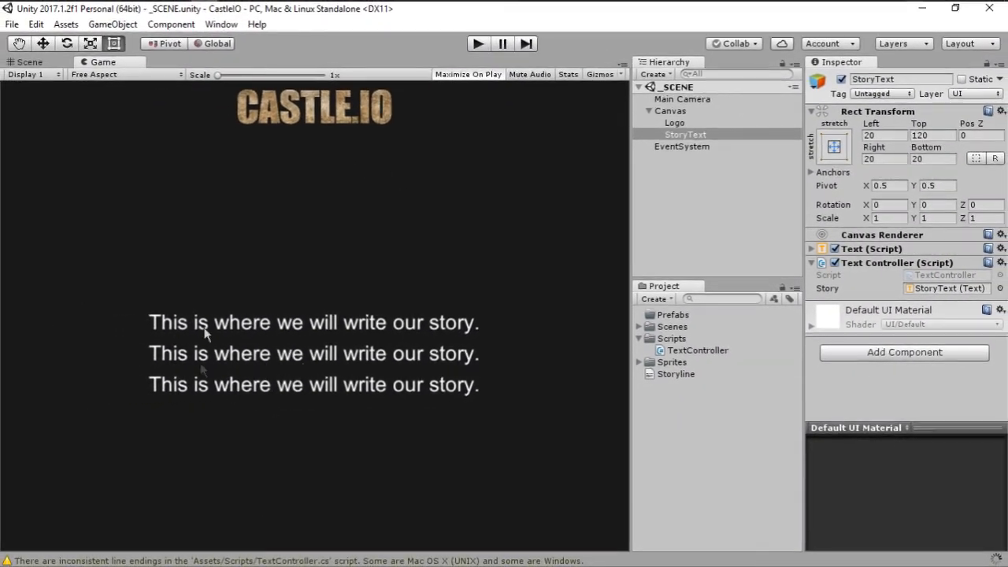
mouse_move(321, 434)
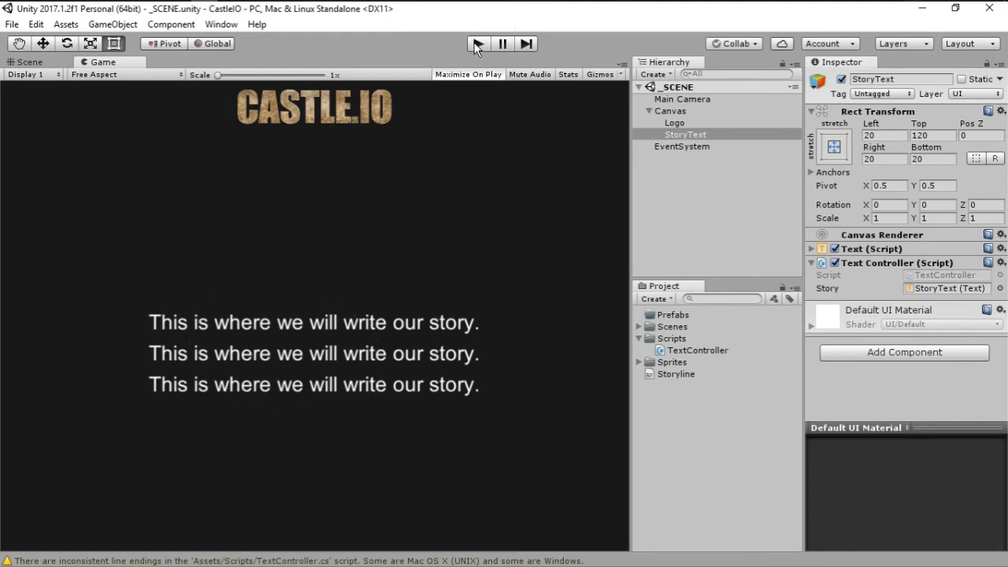
Step: Toggle Play mode to check that "Hello World!" replaces the story lines
click(477, 44)
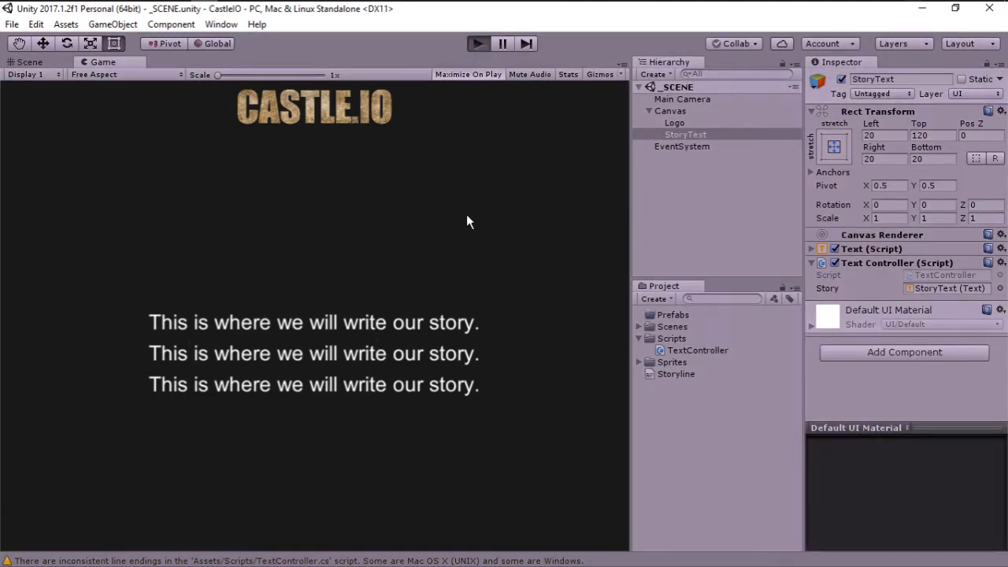
click(476, 43)
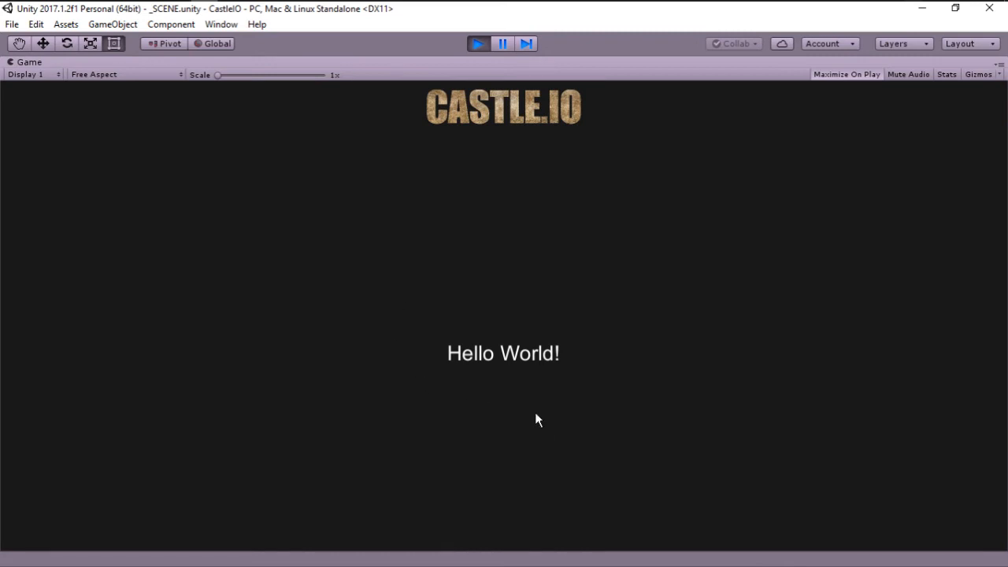
click(478, 44)
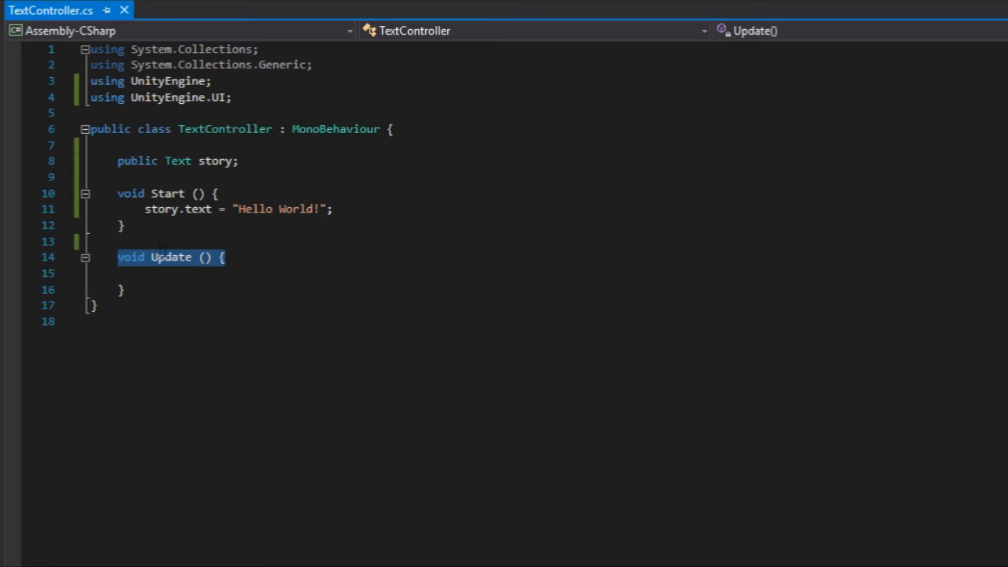
Step: Add an if (Input.GetKeyDown(KeyCode.Space)) check inside Update
click(162, 257)
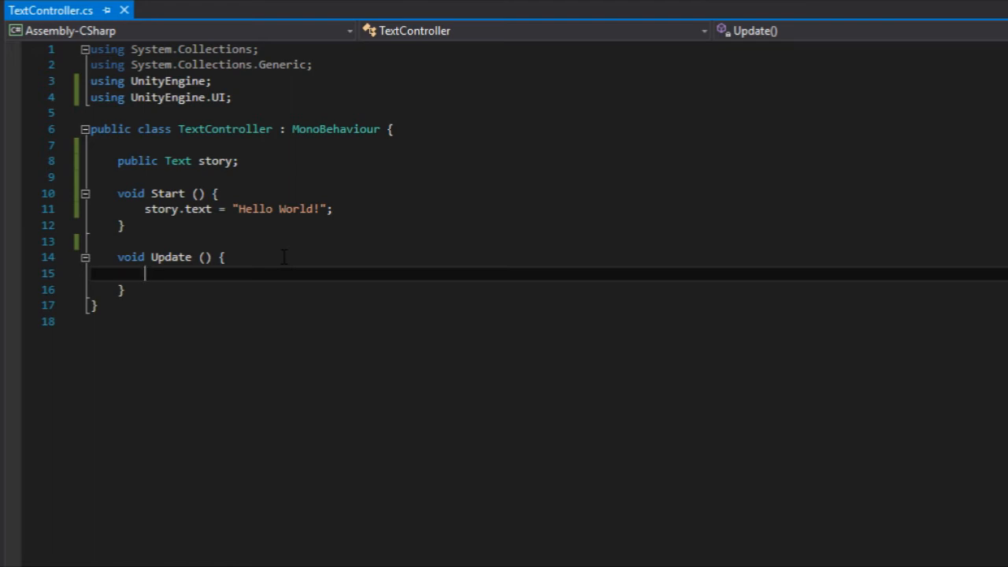
text(if()
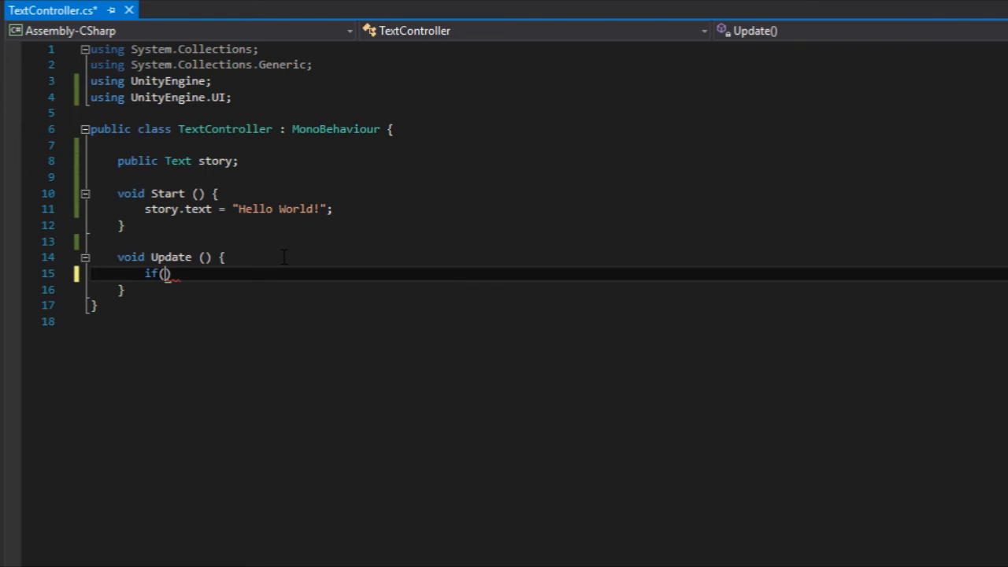
text(I)
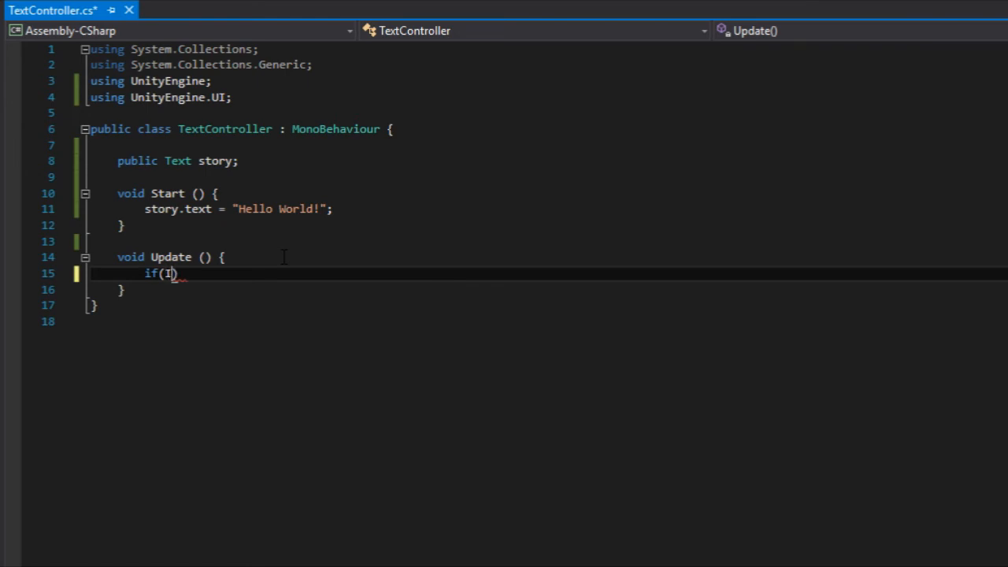
text(nput.)
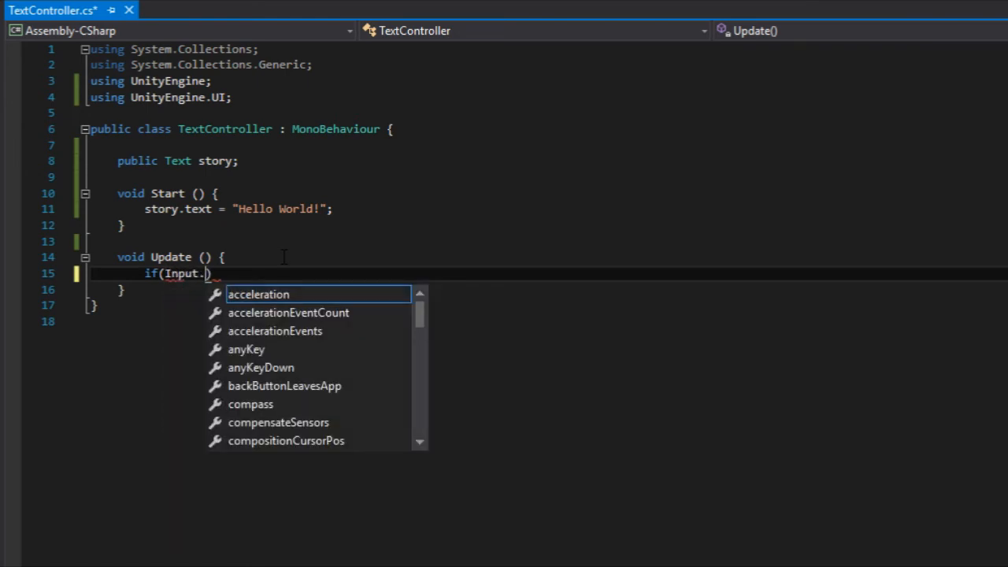
text(GetKeyDown()
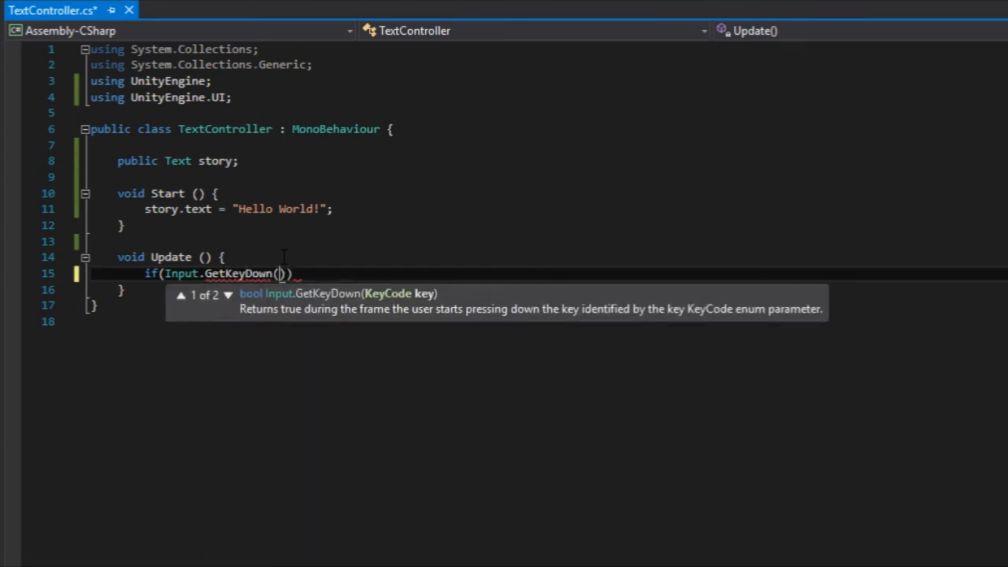
text(KeyCode.Space)
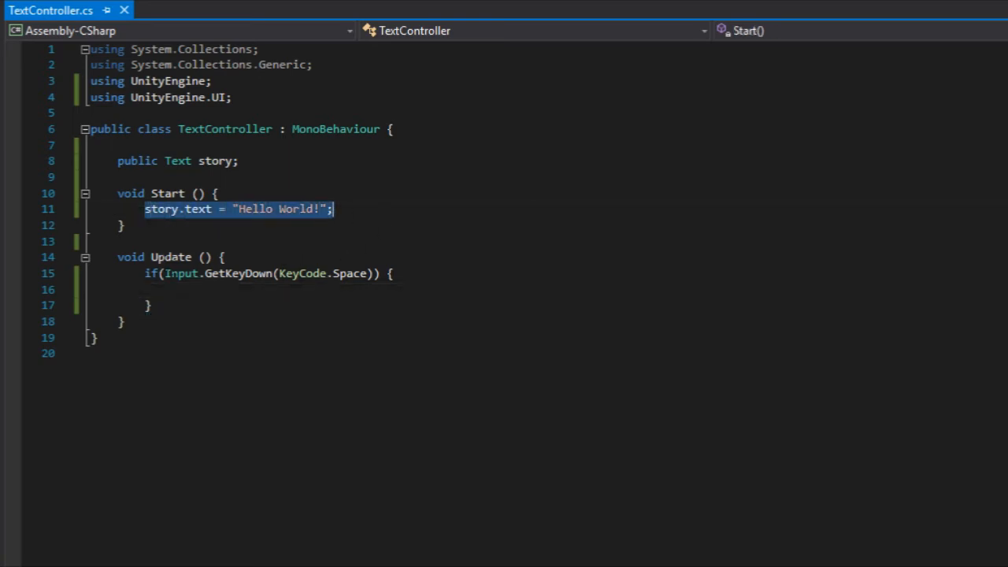
Step: Paste the story.text line into the check and start retyping its message
text(story.text = "Hello World!";)
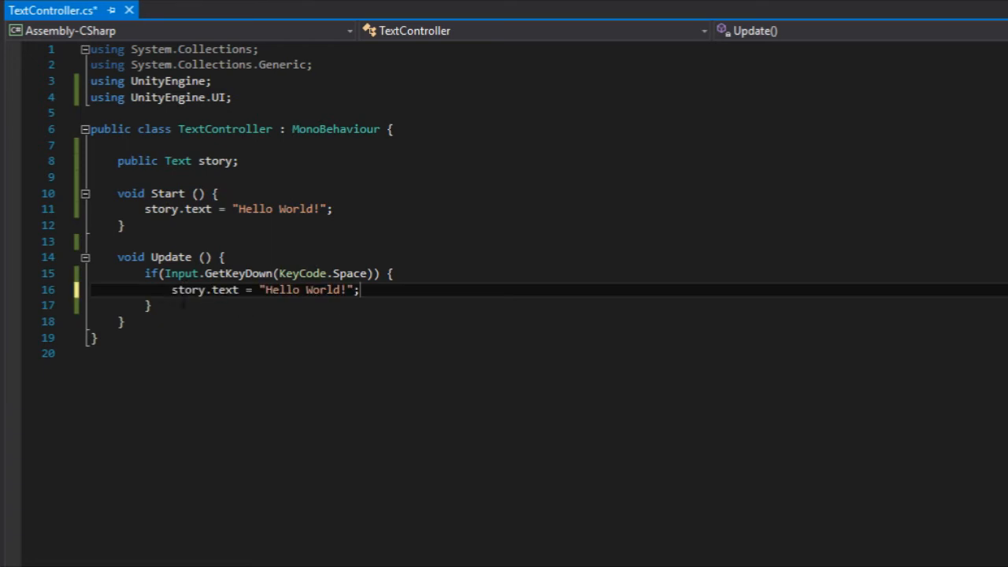
double_click(189, 290)
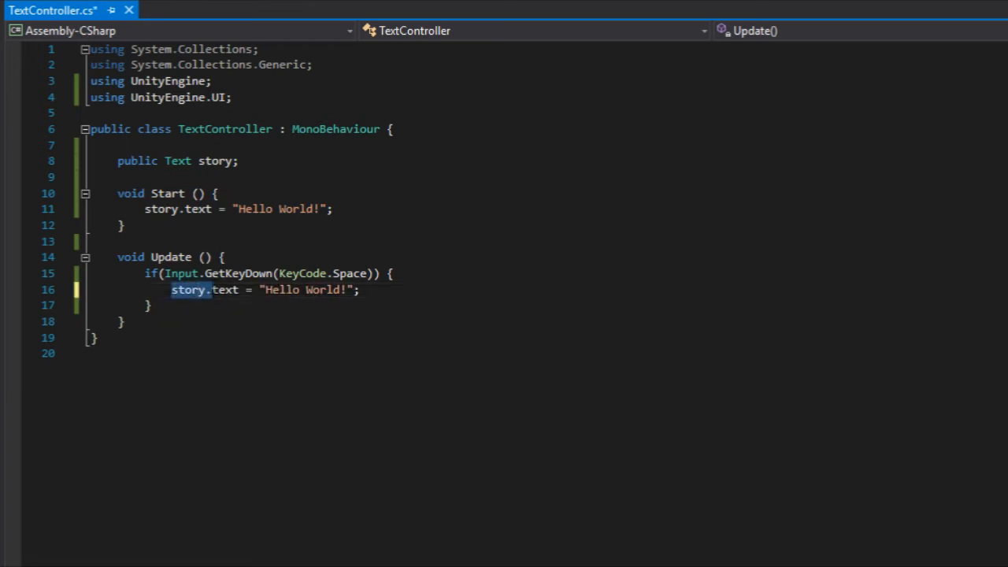
mouse_move(327, 290)
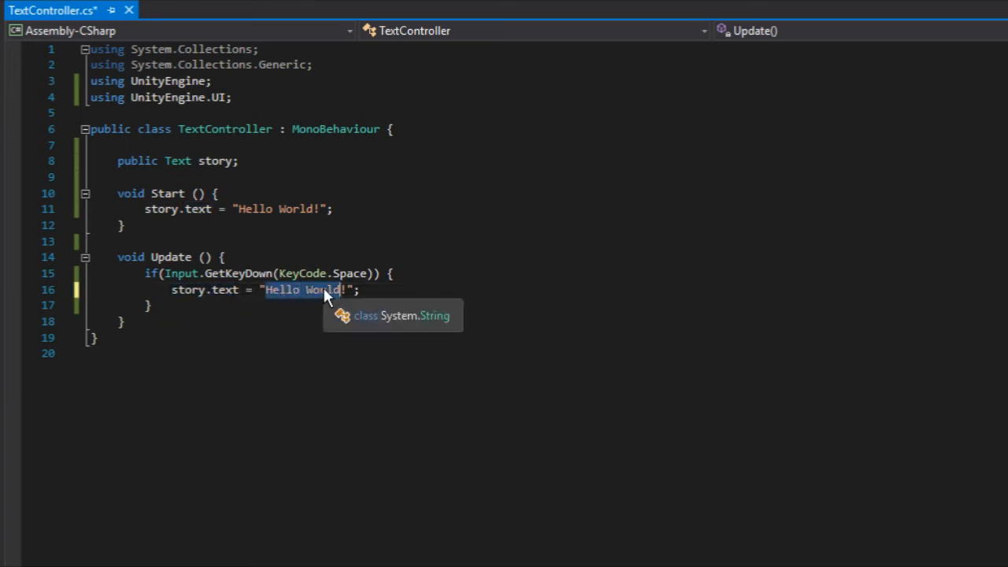
text(Spa)
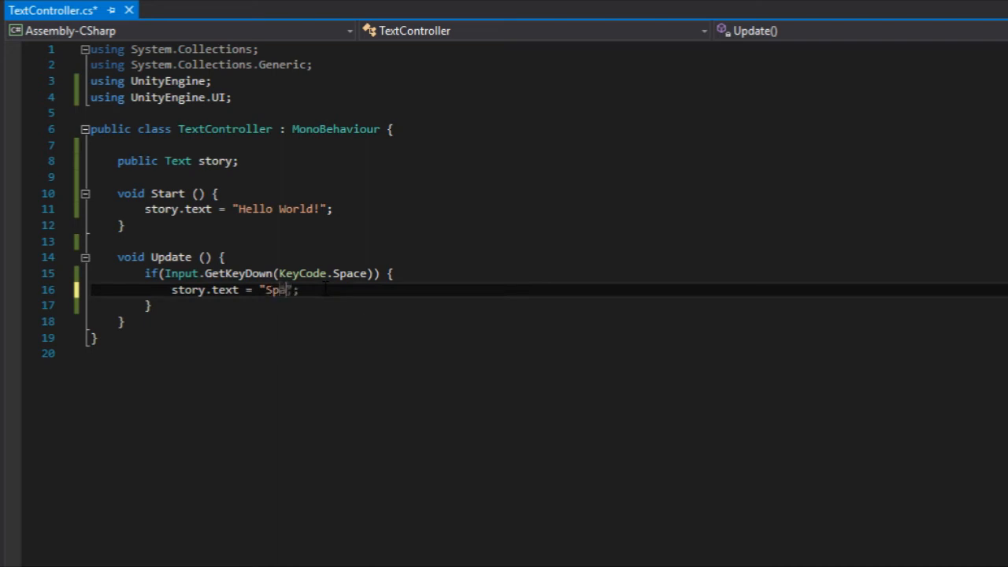
Step: Finish the Space message string "Spacebar was Pressed!"
text(cebar w)
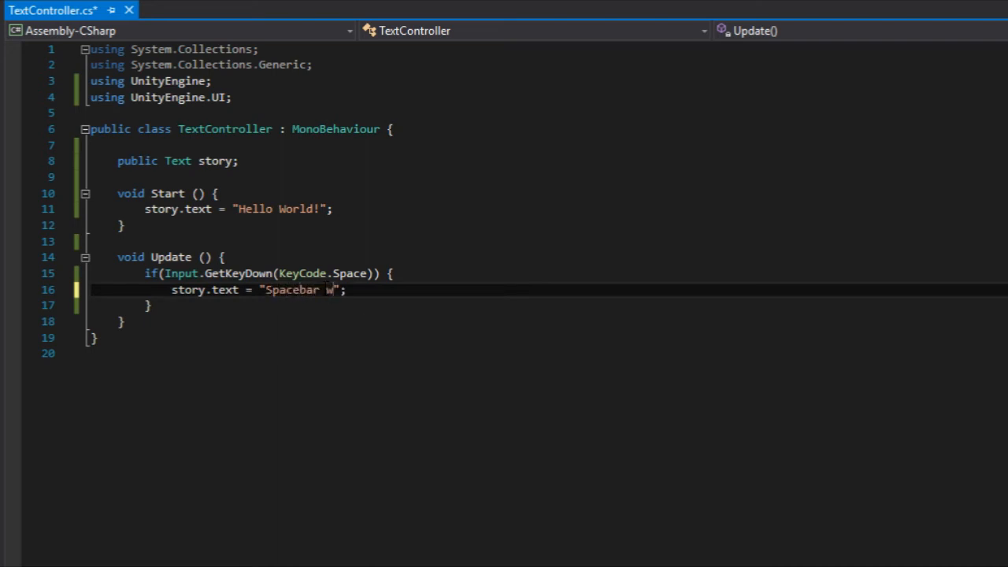
text(as Pressed!)
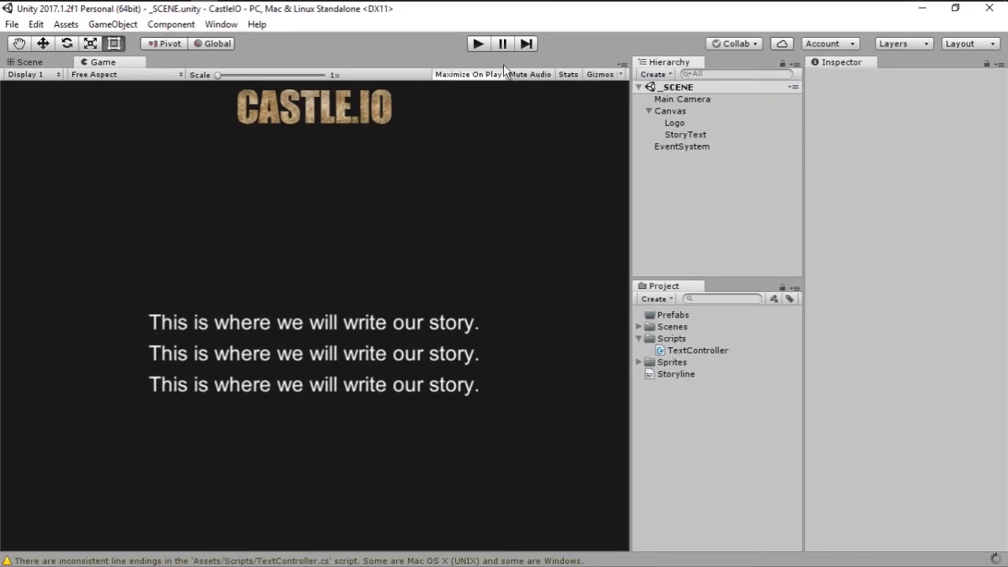
mouse_move(350, 278)
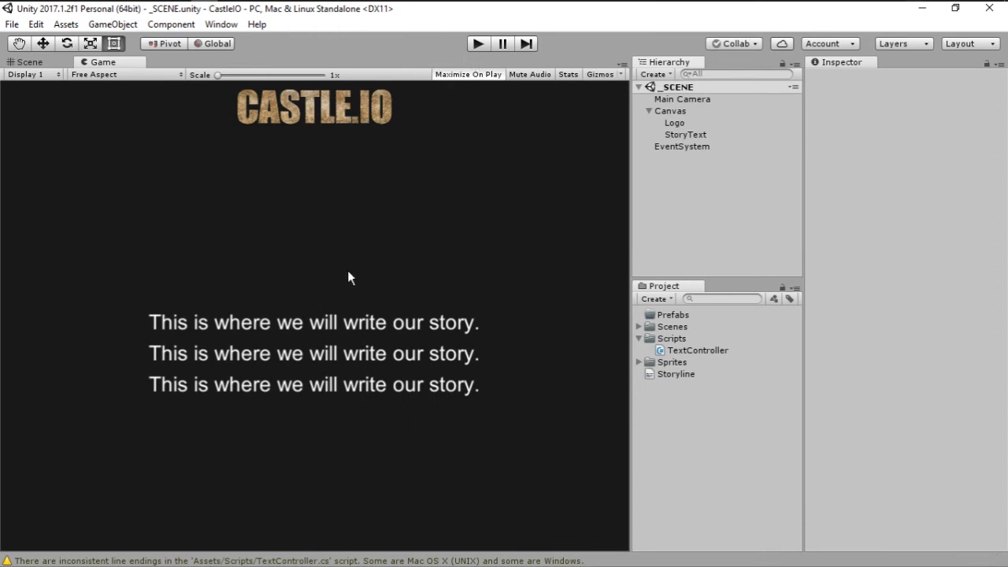
mouse_move(219, 375)
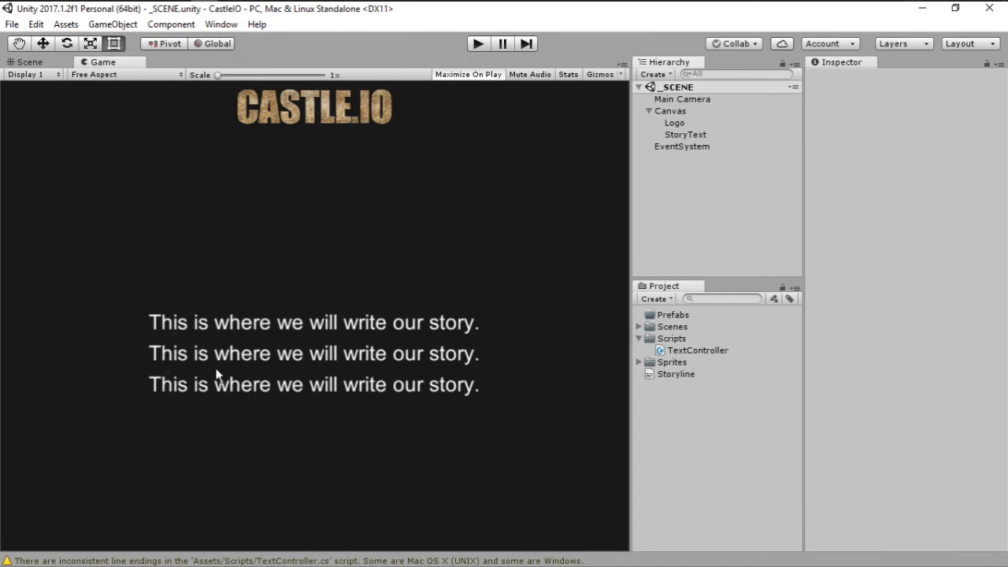
Step: Enter Play mode, focus the Game view and press Space to test the text change
click(477, 44)
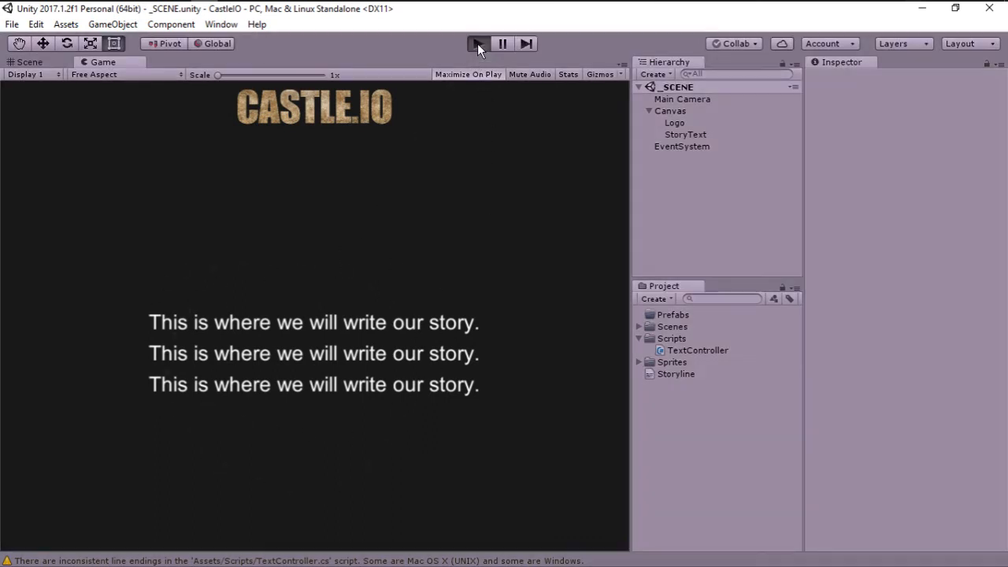
click(478, 44)
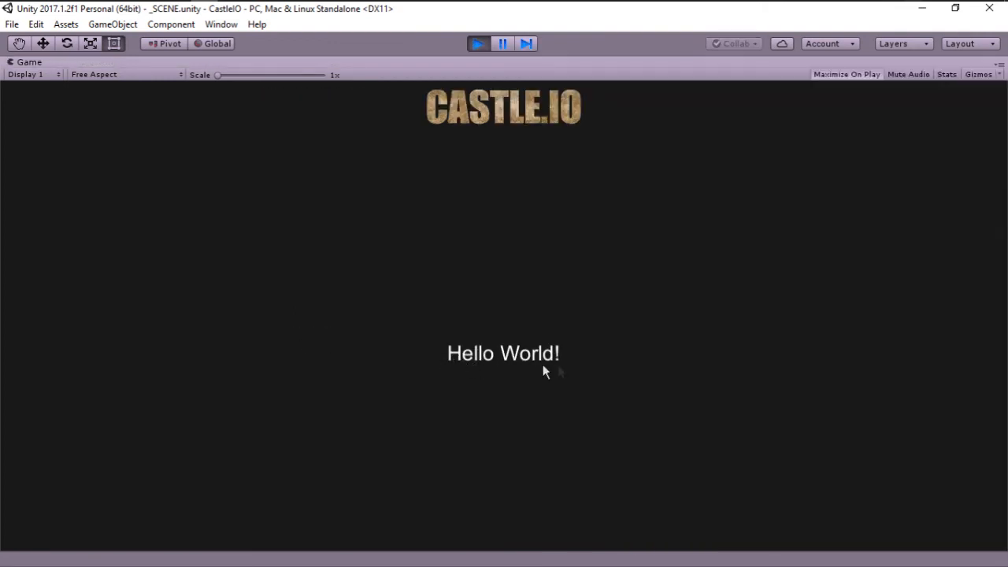
mouse_move(923, 334)
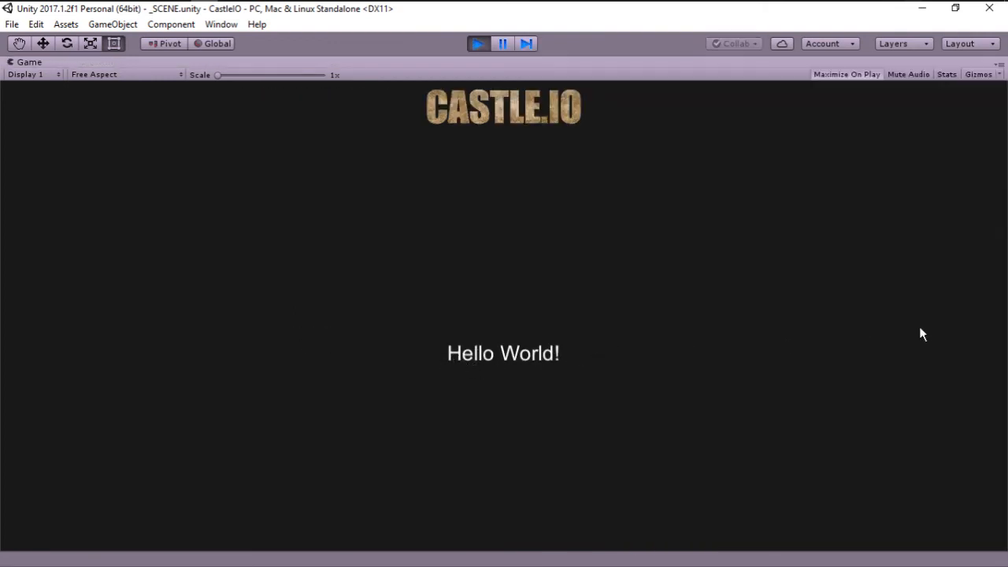
key(space)
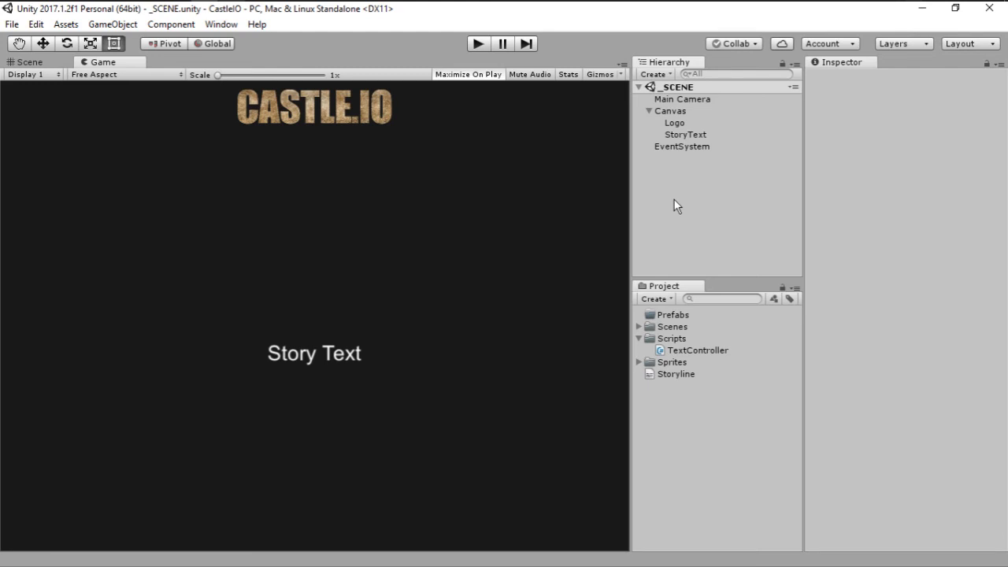
mouse_move(671, 207)
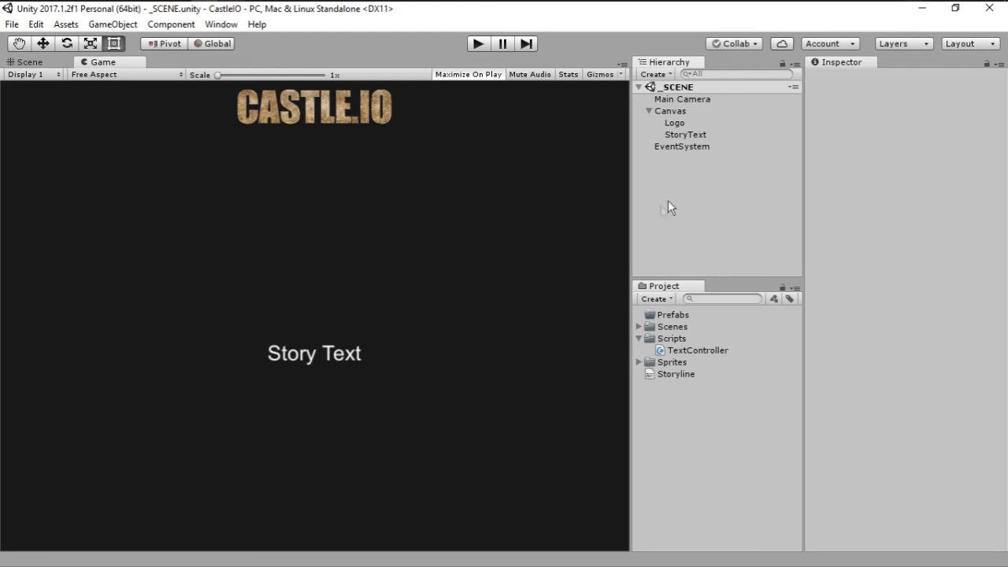
mouse_move(339, 405)
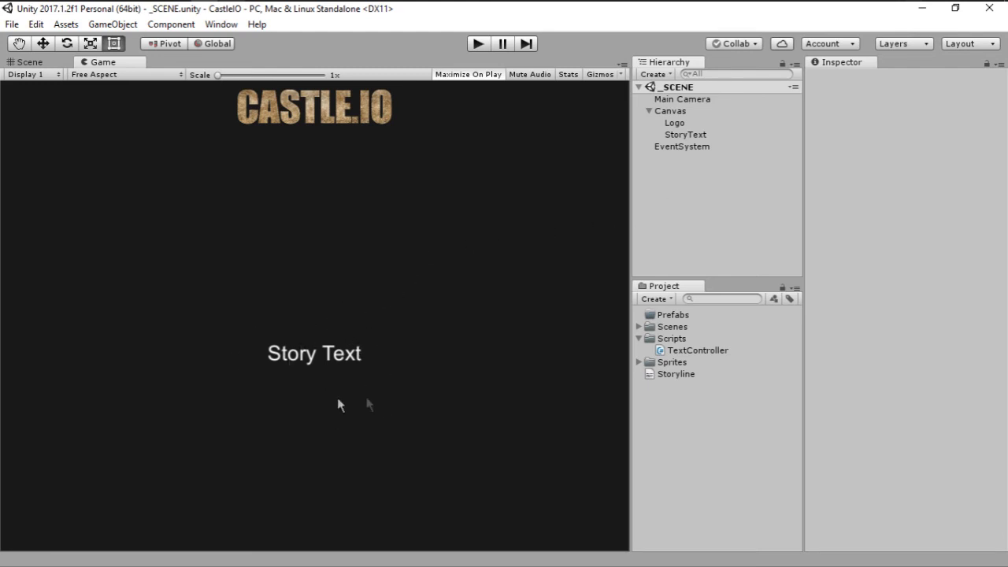
mouse_move(421, 165)
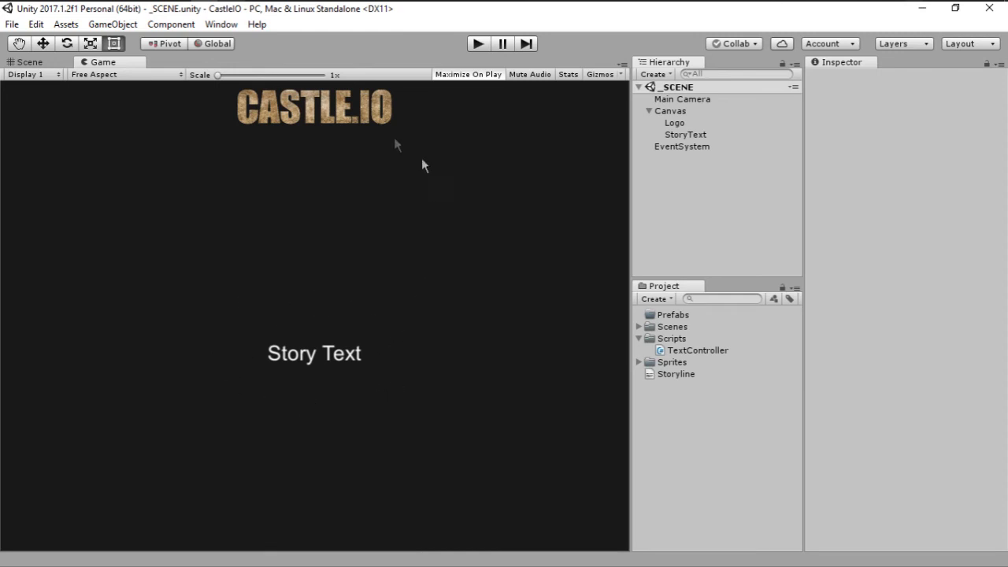
mouse_move(323, 440)
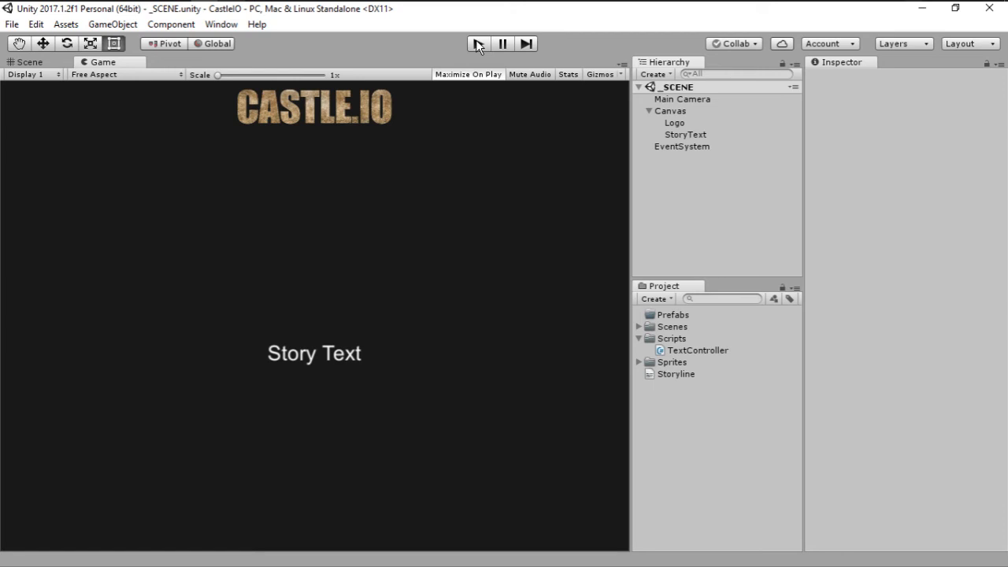
Step: Play the game, focus the Game view and press C to grab the candle
click(478, 44)
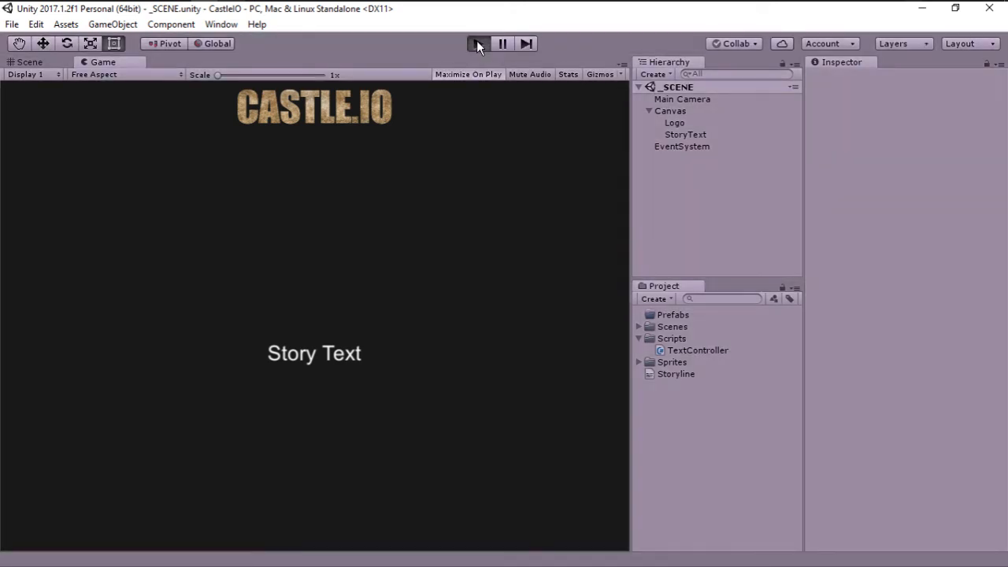
click(477, 43)
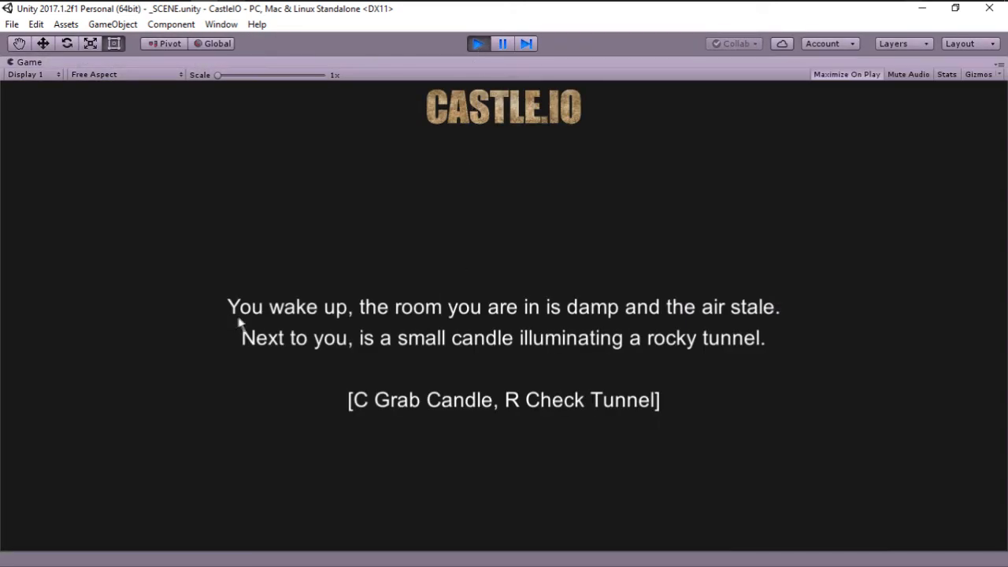
mouse_move(551, 331)
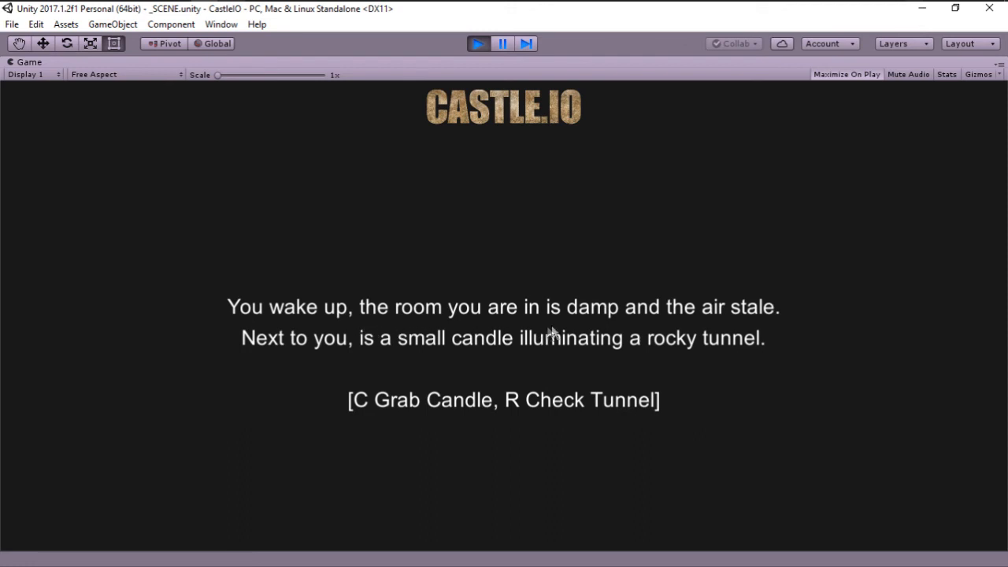
mouse_move(752, 325)
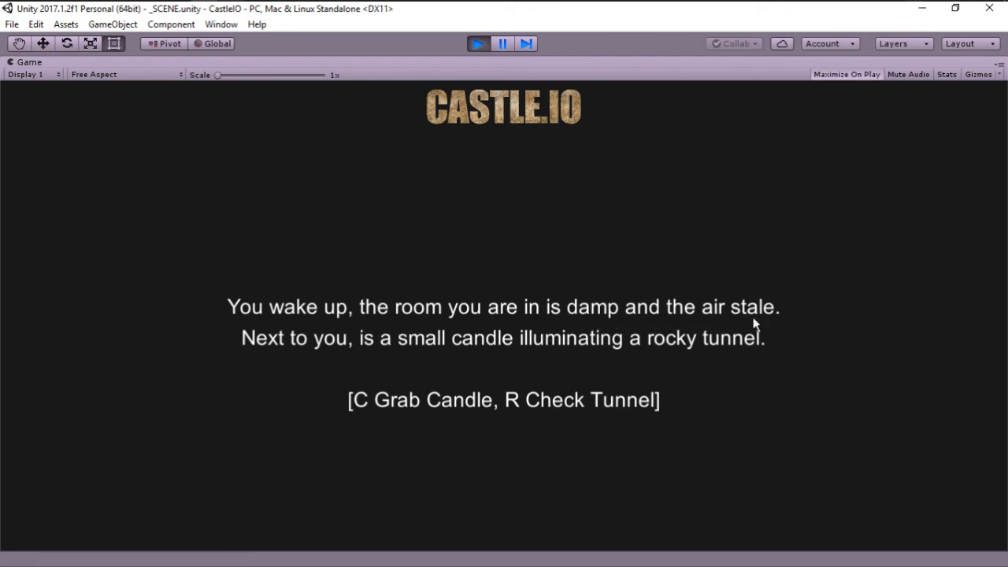
mouse_move(451, 356)
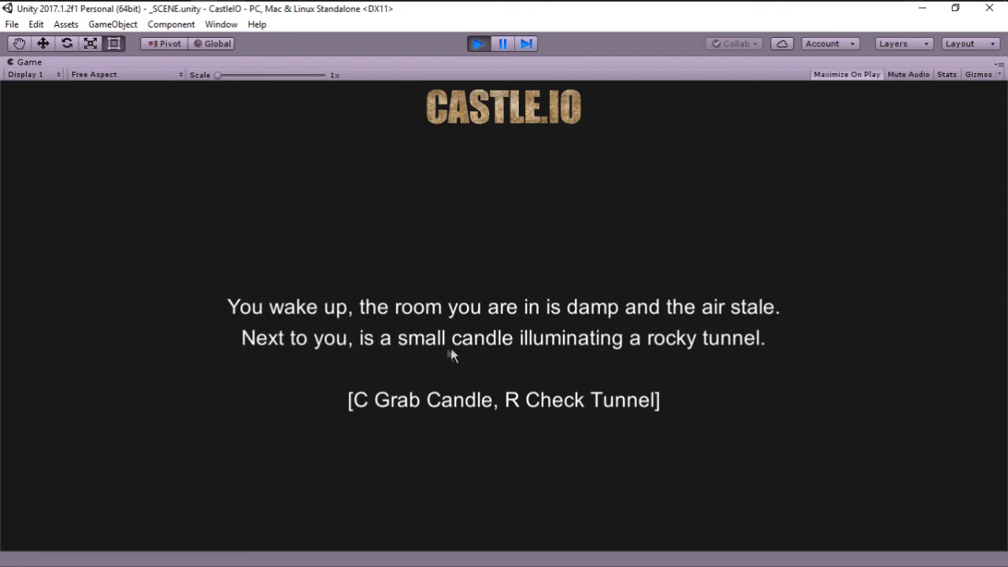
mouse_move(638, 353)
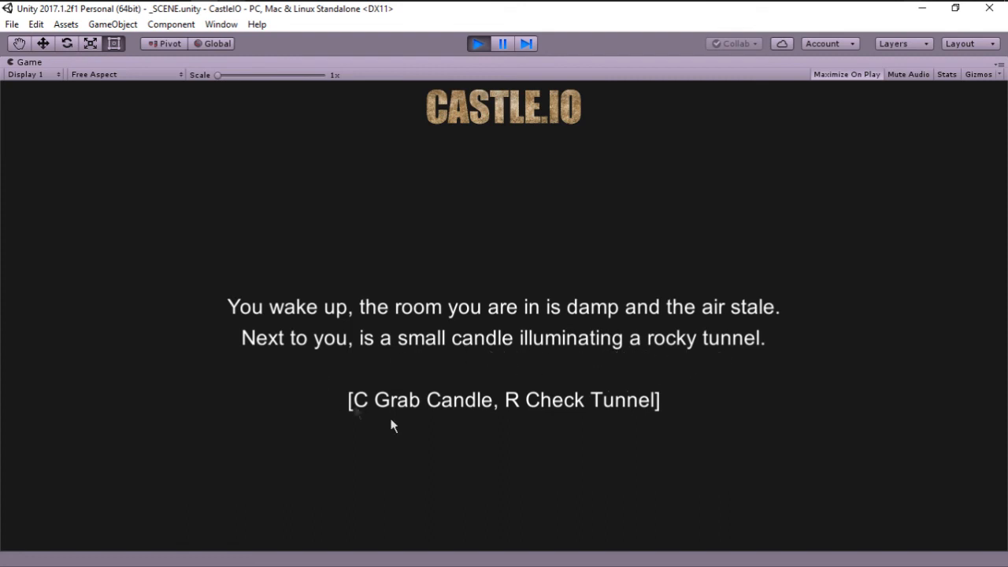
mouse_move(380, 412)
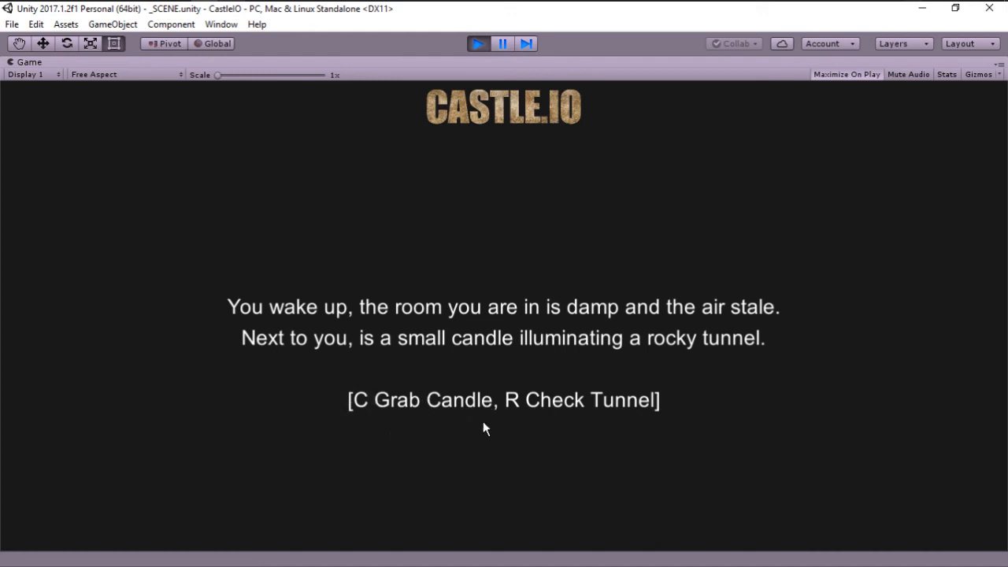
mouse_move(564, 416)
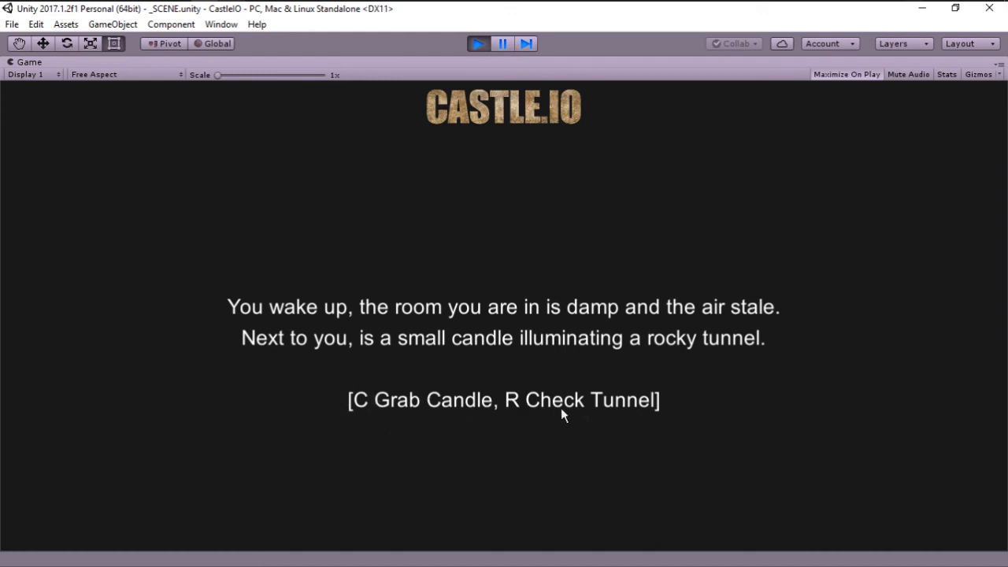
mouse_move(400, 408)
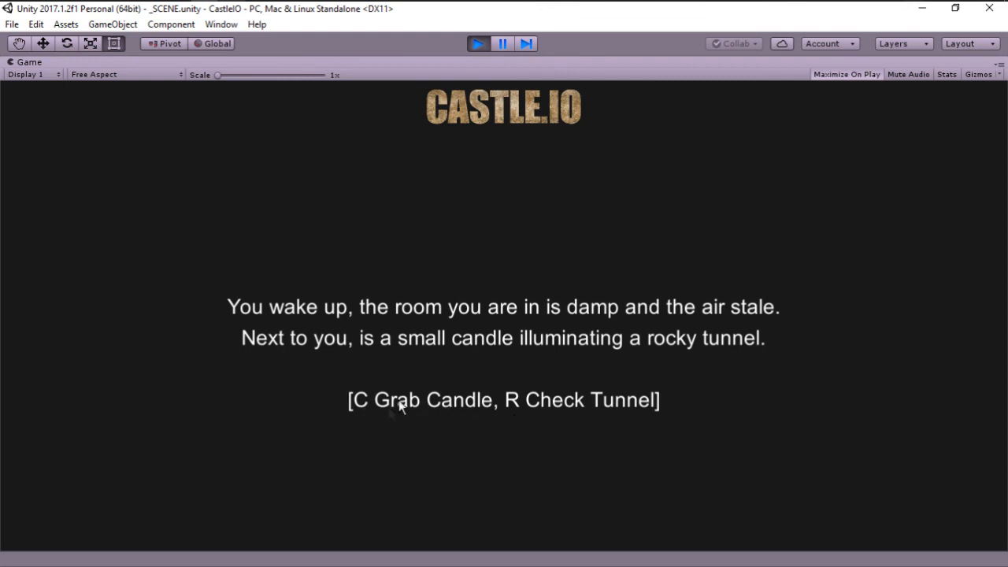
mouse_move(442, 455)
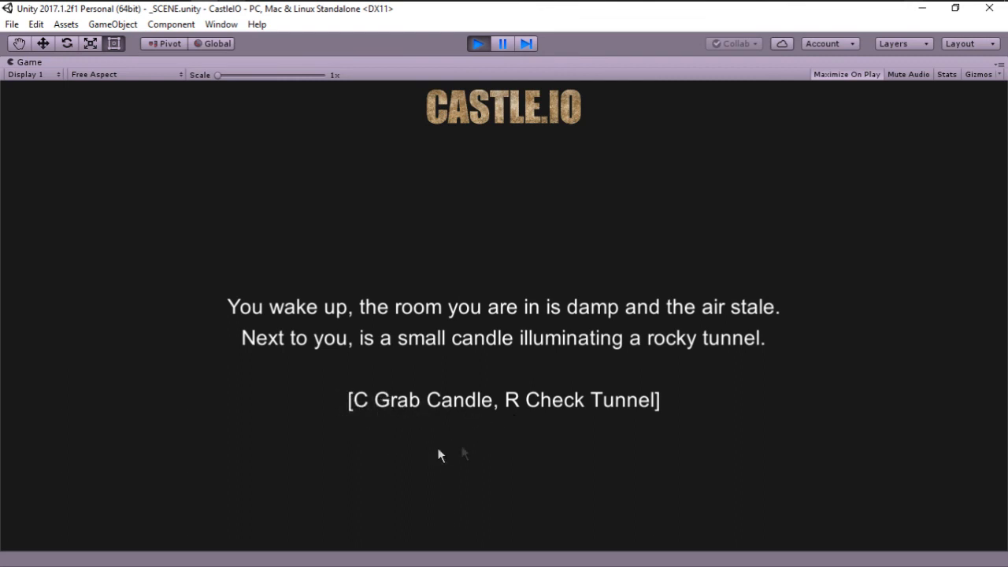
key(c)
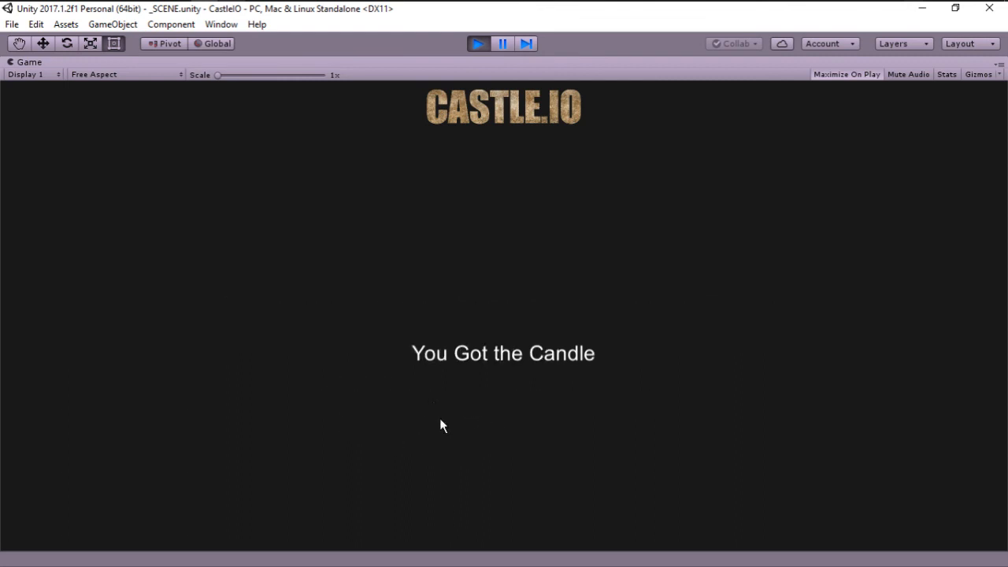
mouse_move(509, 219)
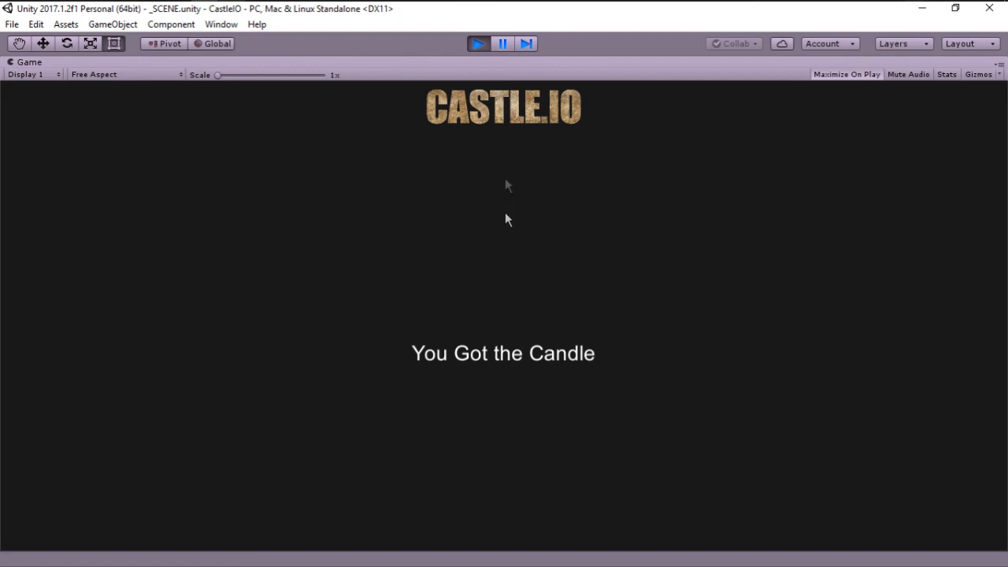
Step: Restart play mode, press R to show "You Checked the Tunnel", then stop the game
click(478, 44)
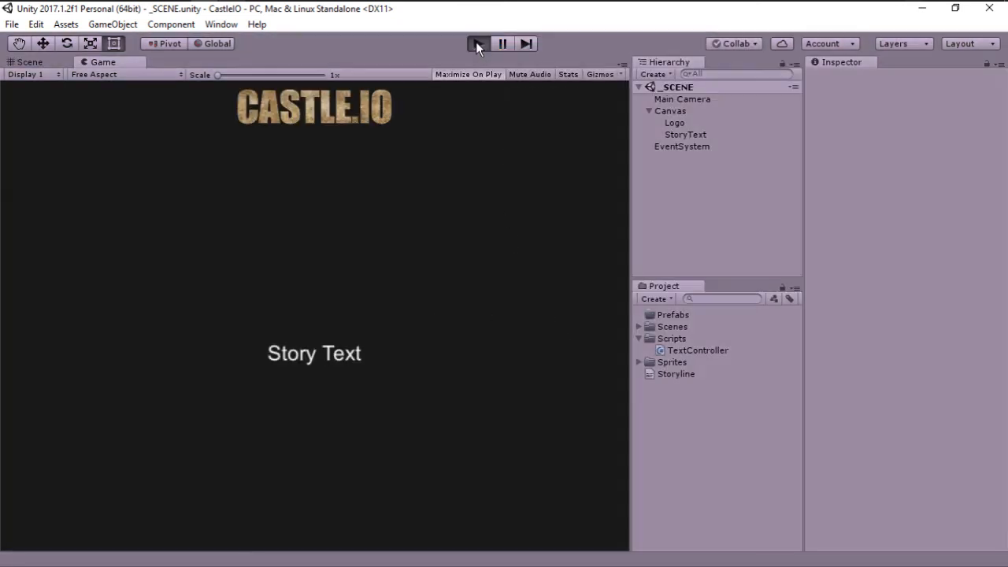
click(478, 43)
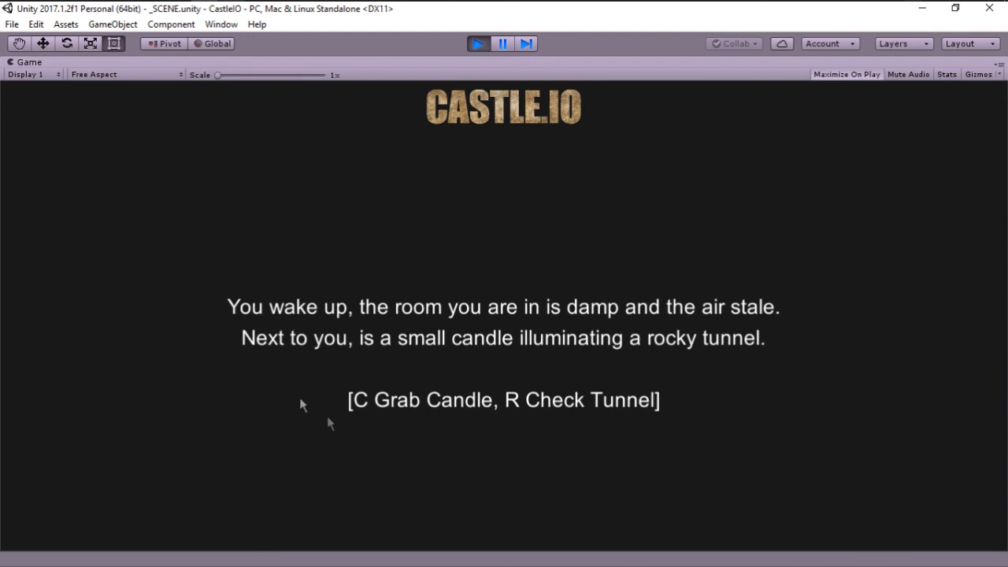
key(r)
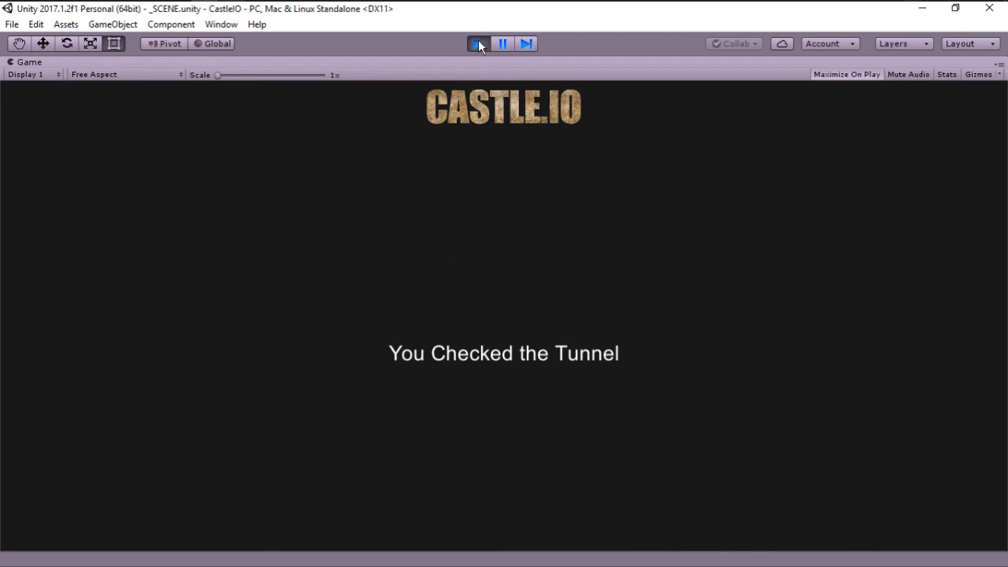
click(479, 43)
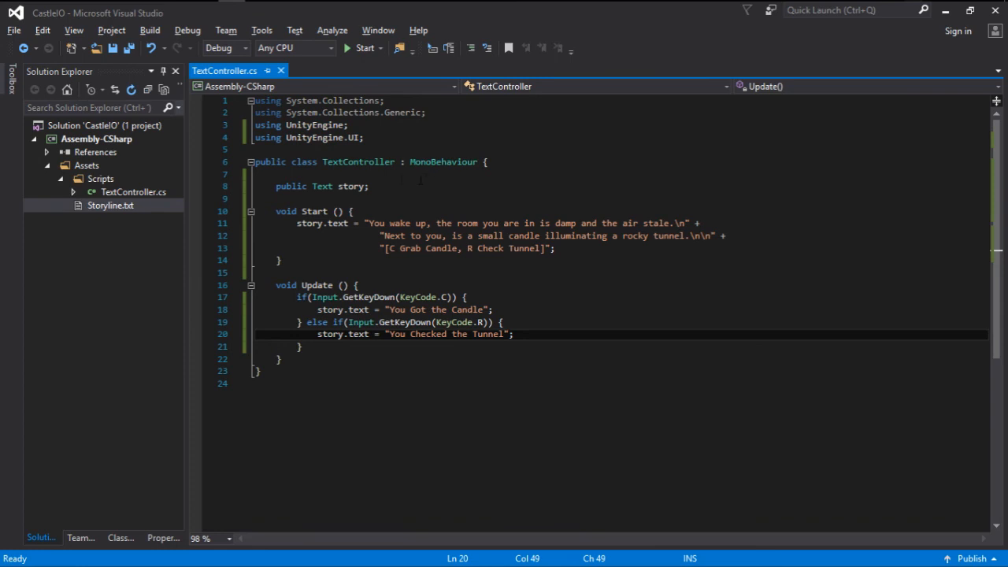
double_click(377, 223)
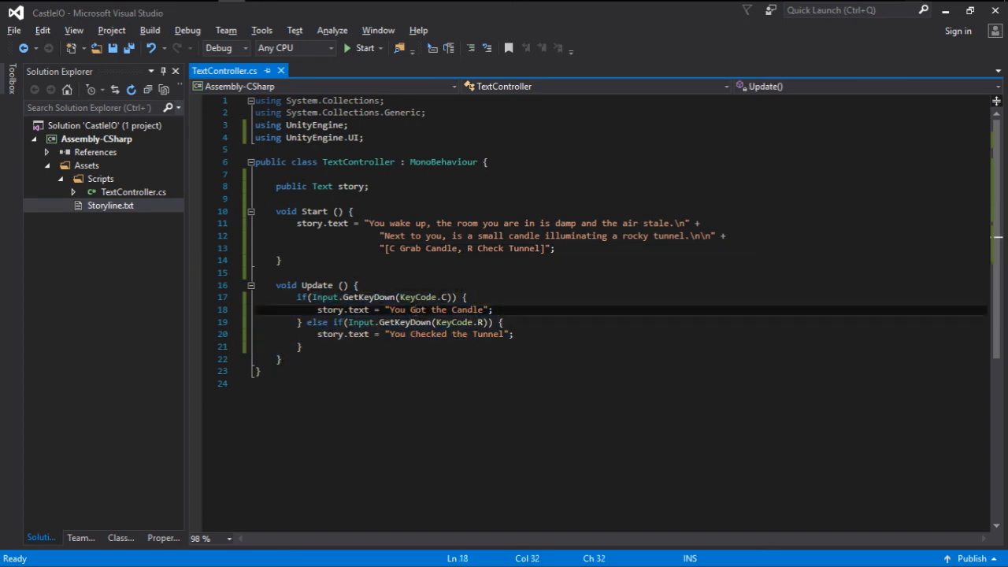
double_click(413, 297)
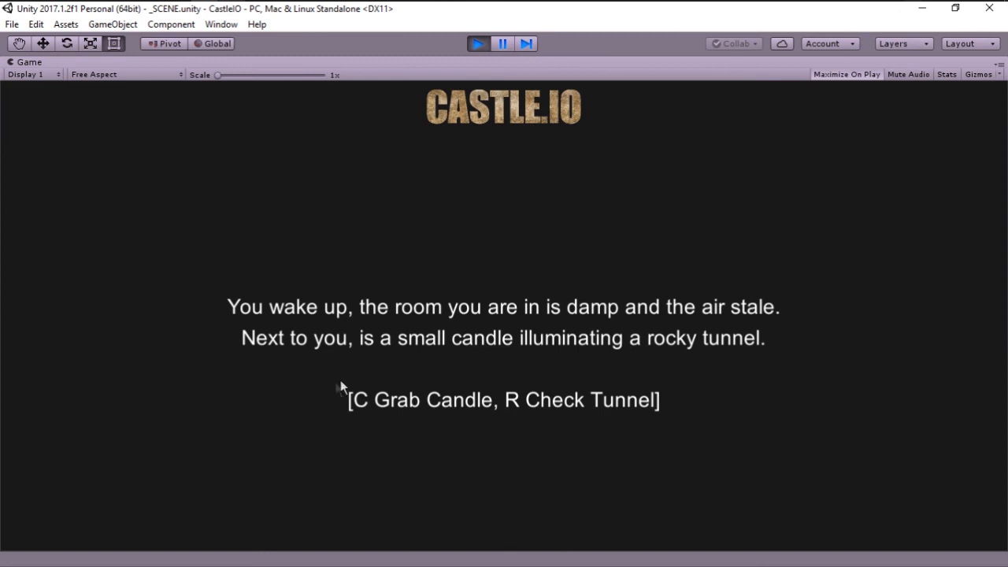
mouse_move(321, 38)
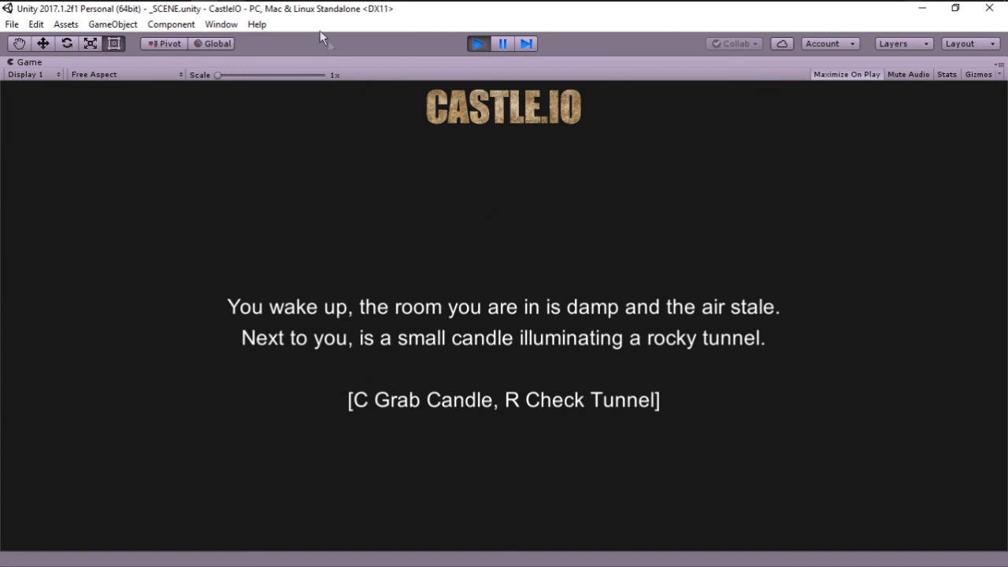
mouse_move(286, 363)
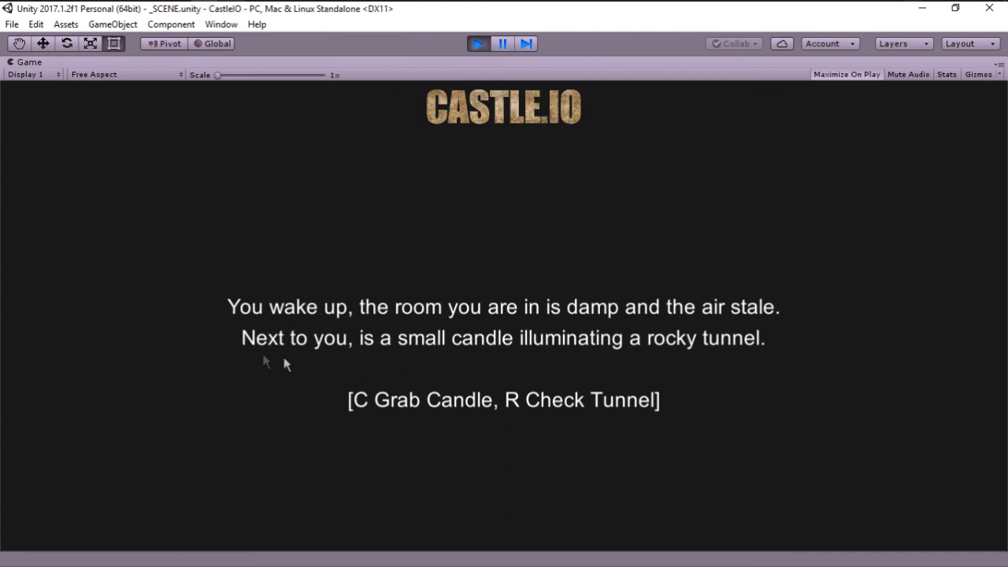
mouse_move(848, 254)
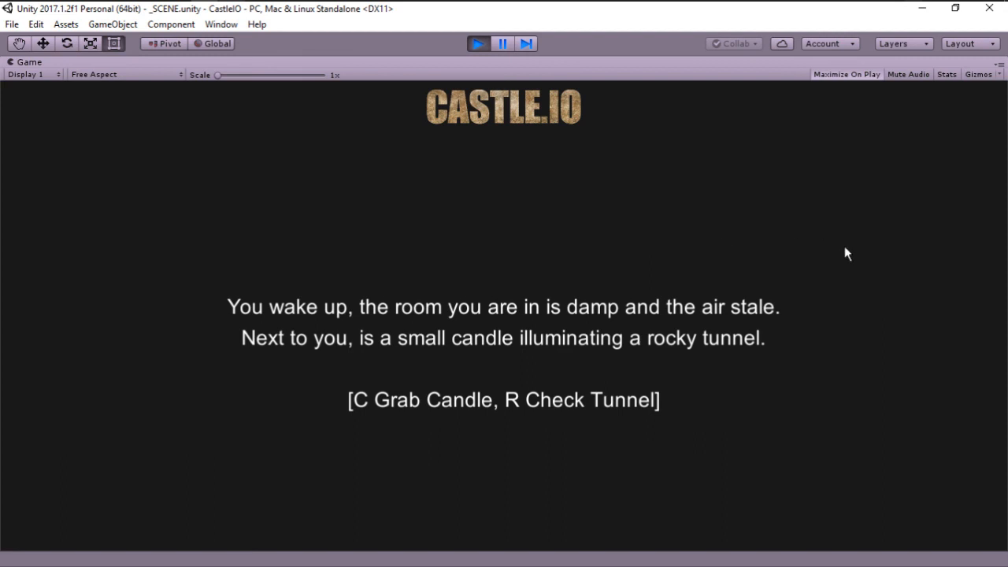
mouse_move(856, 292)
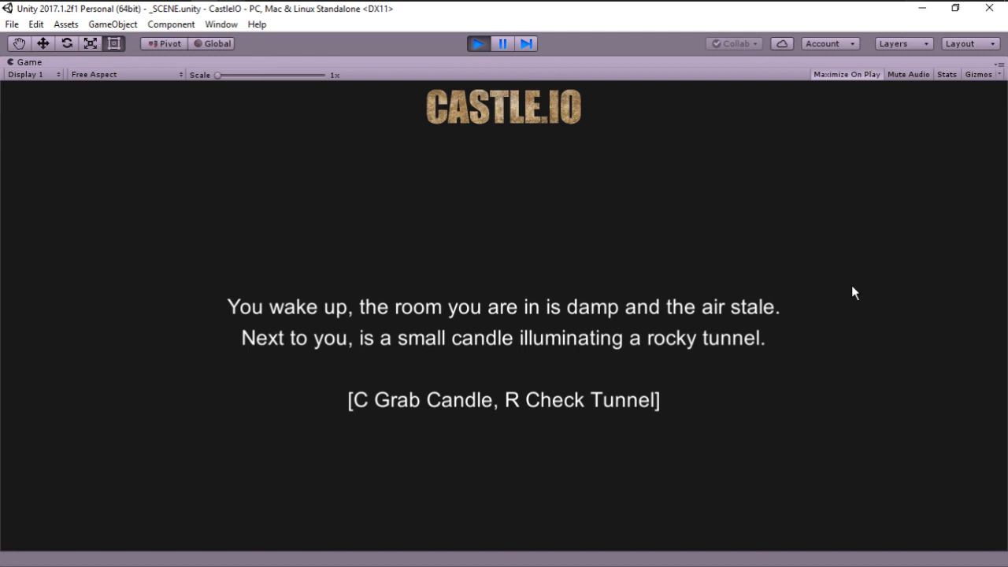
mouse_move(386, 384)
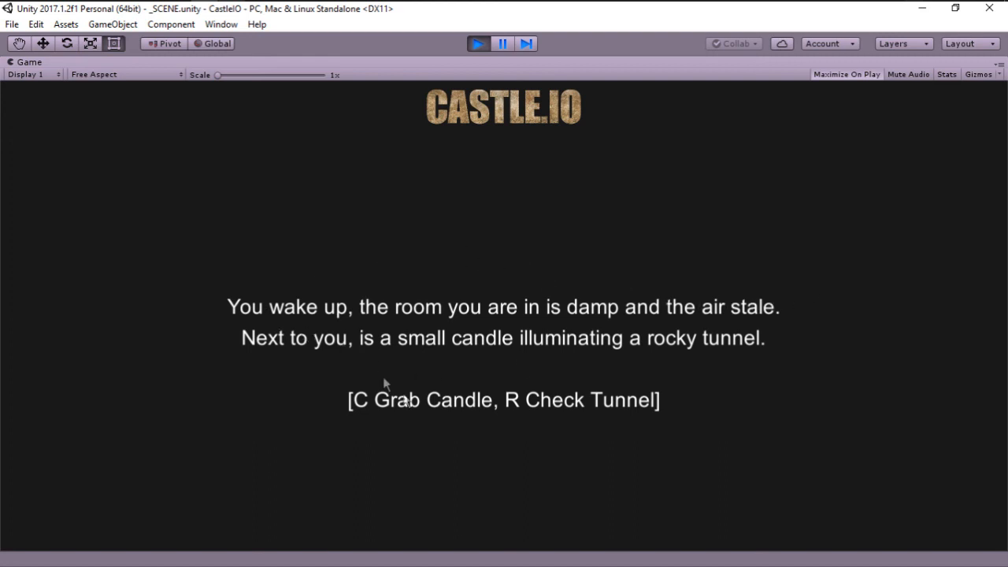
mouse_move(556, 317)
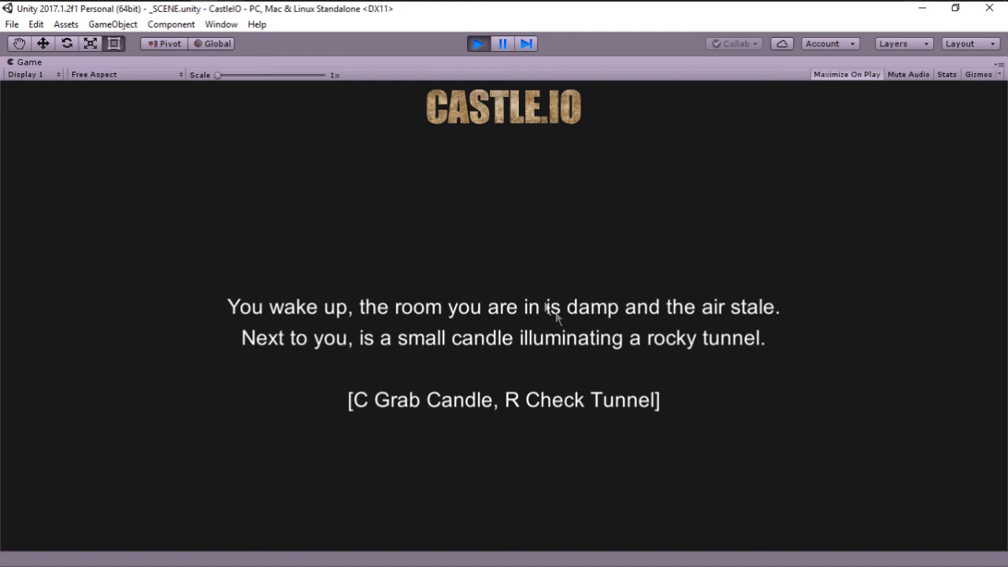
mouse_move(457, 311)
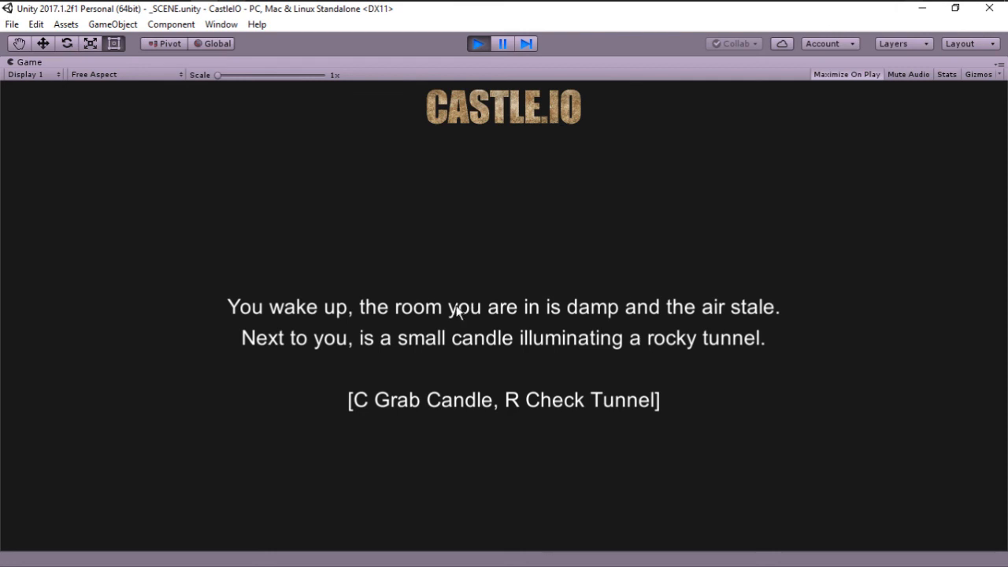
Step: Press C in the running game to show "You Got the Candle"
key(c)
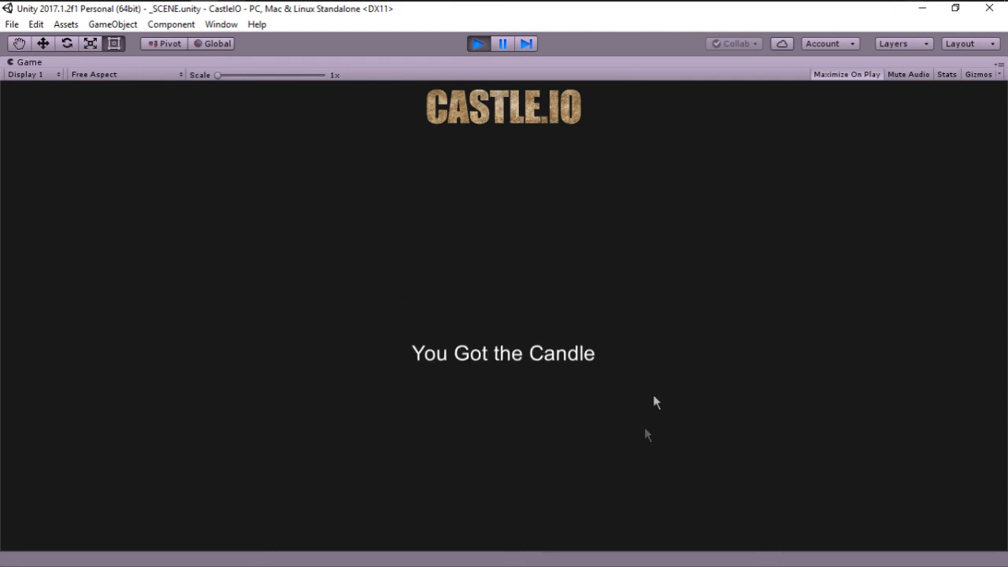